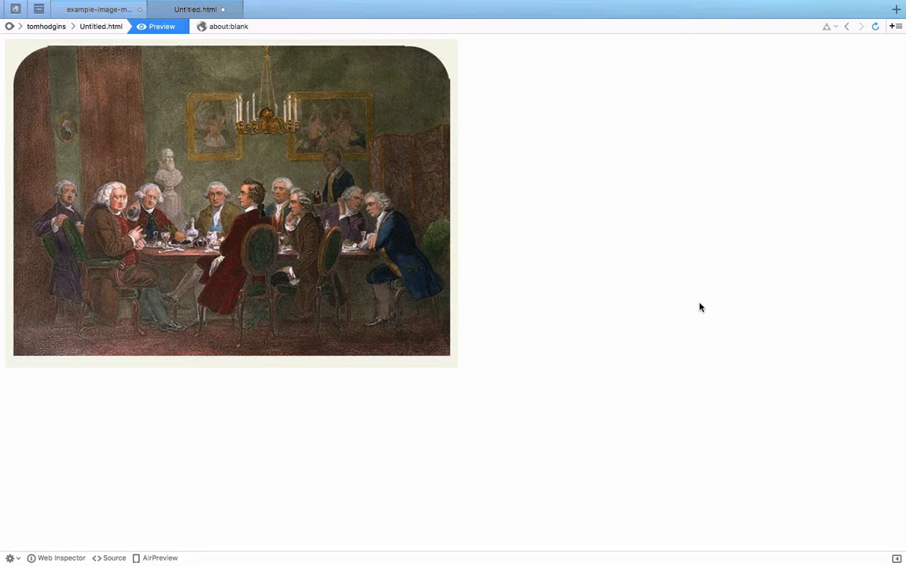
mouse_move(219, 248)
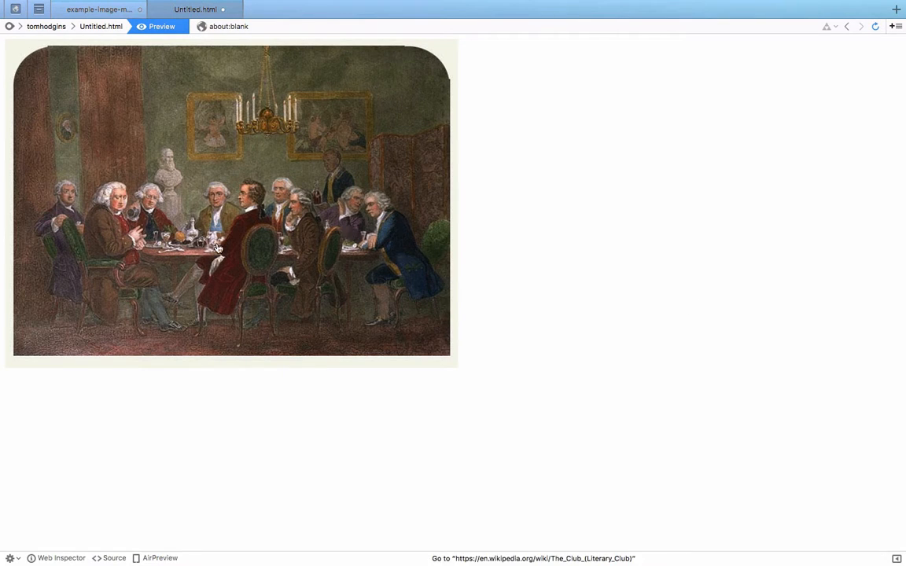
mouse_move(105, 181)
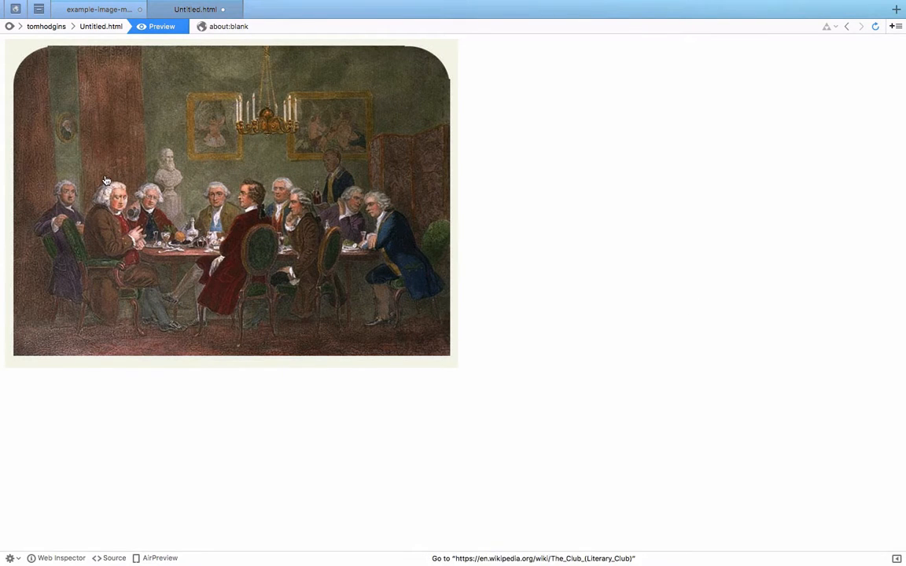
mouse_move(96, 249)
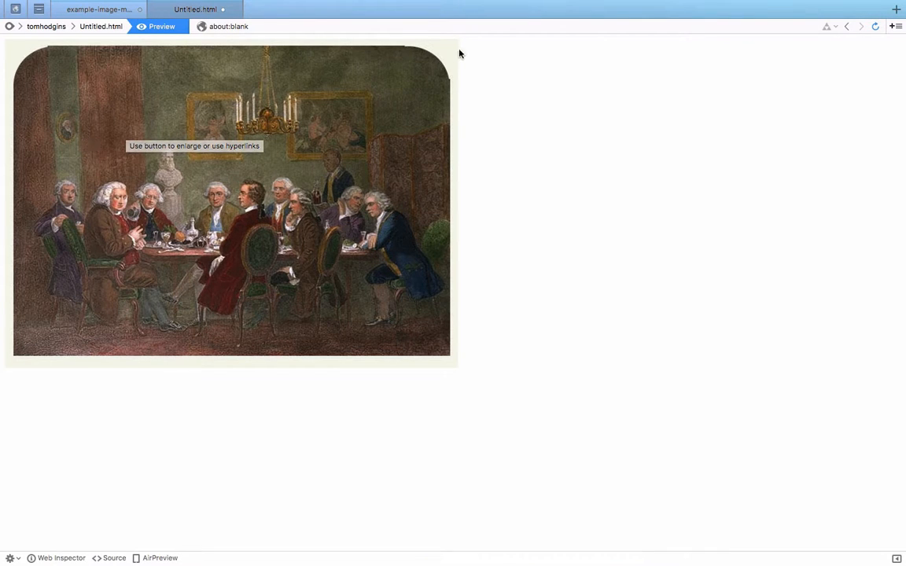
mouse_move(116, 232)
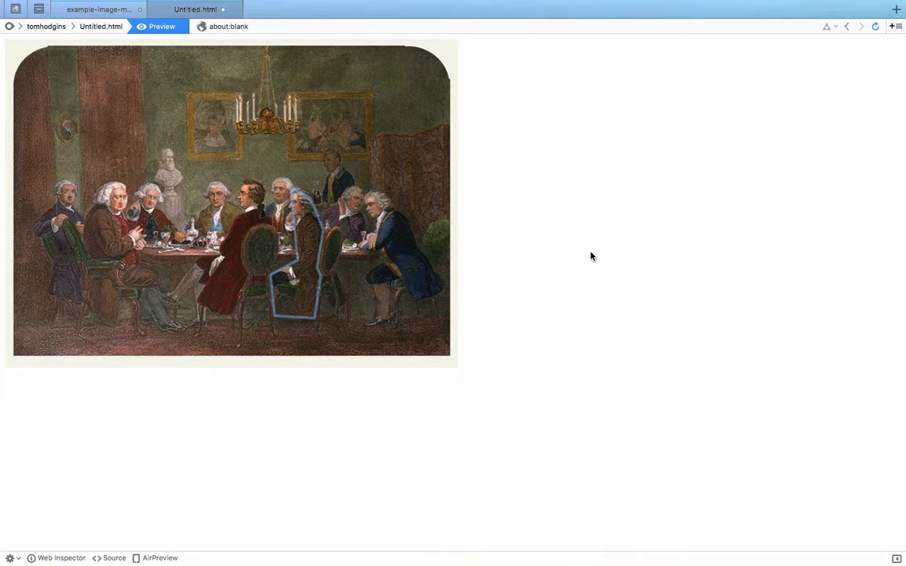
mouse_move(410, 264)
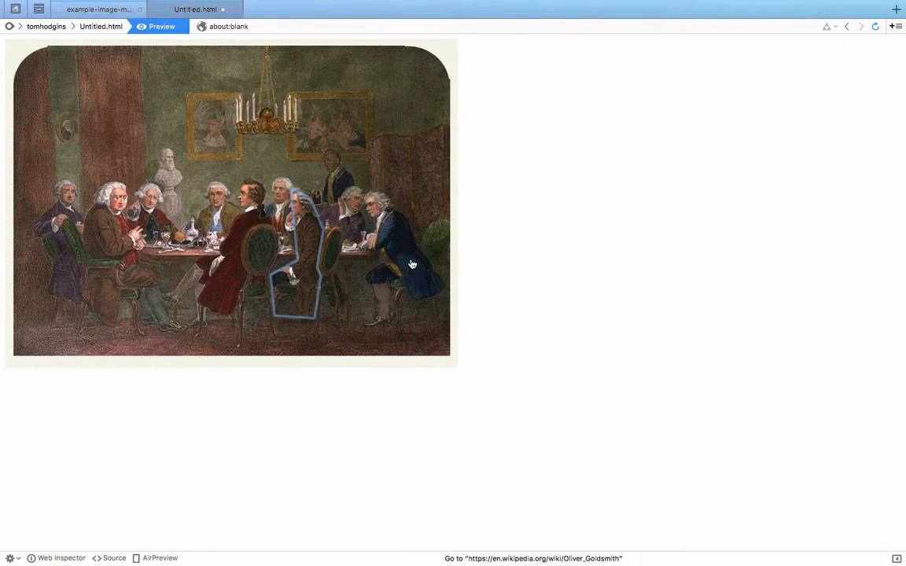
mouse_move(215, 119)
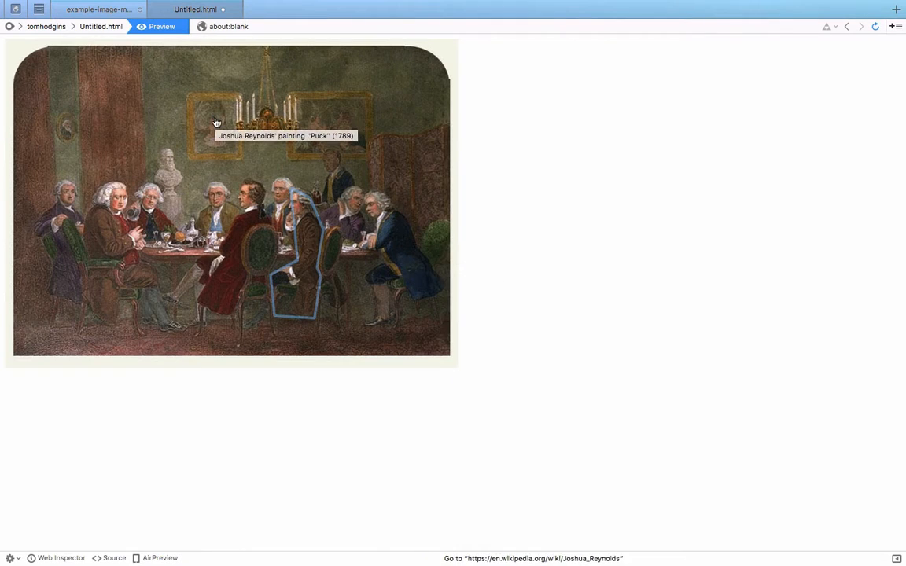
mouse_move(133, 95)
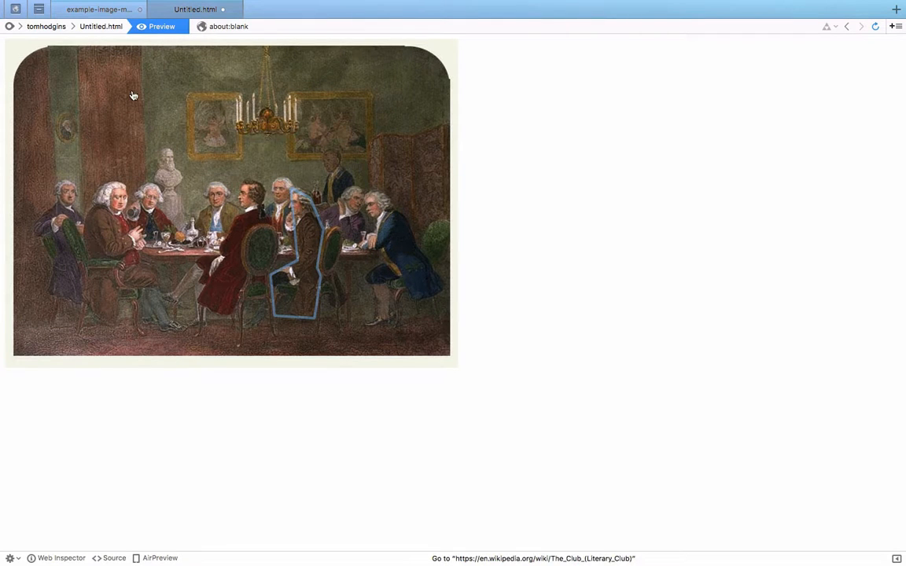
mouse_move(133, 95)
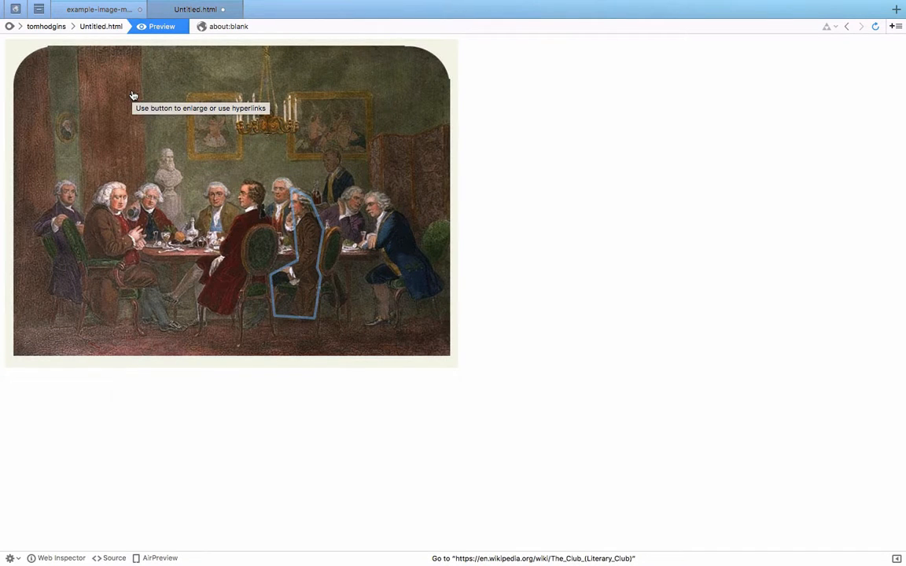
mouse_move(107, 225)
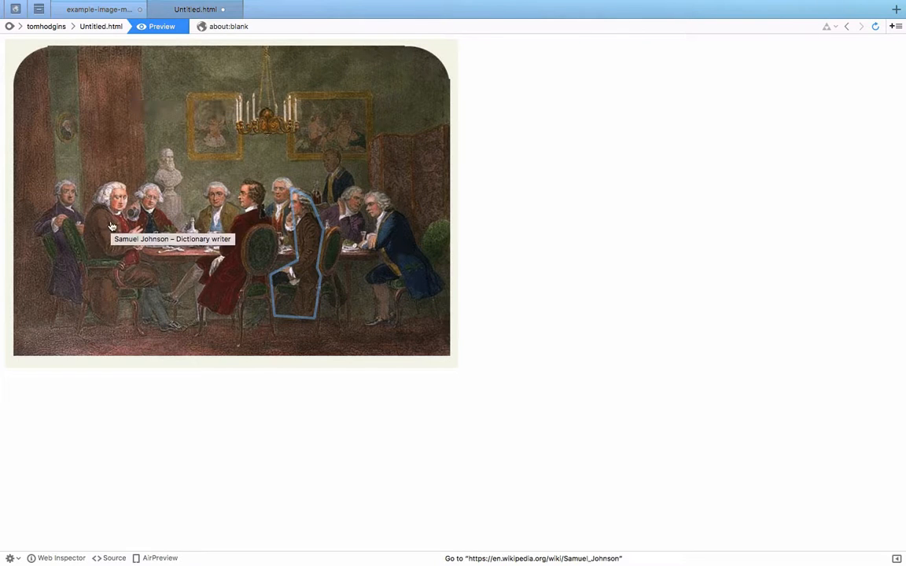
mouse_move(159, 219)
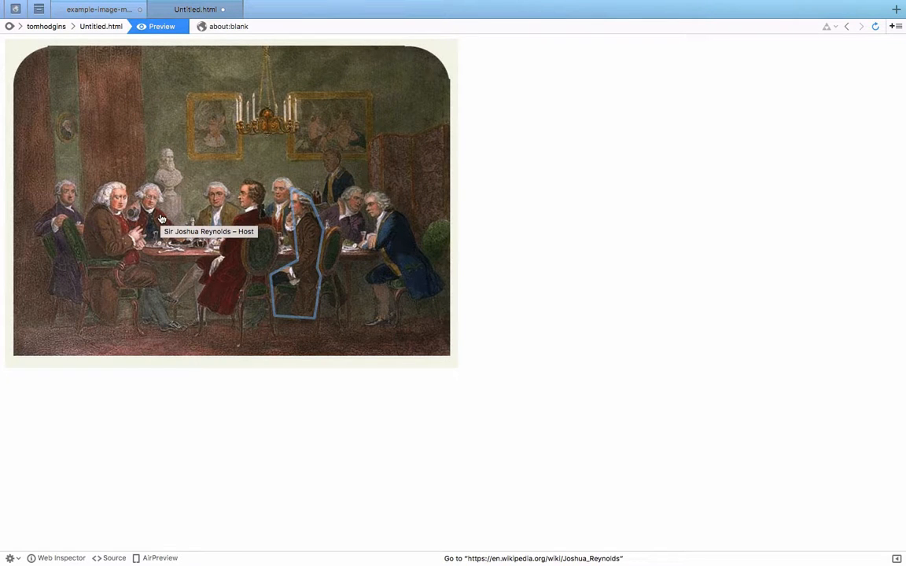
mouse_move(225, 213)
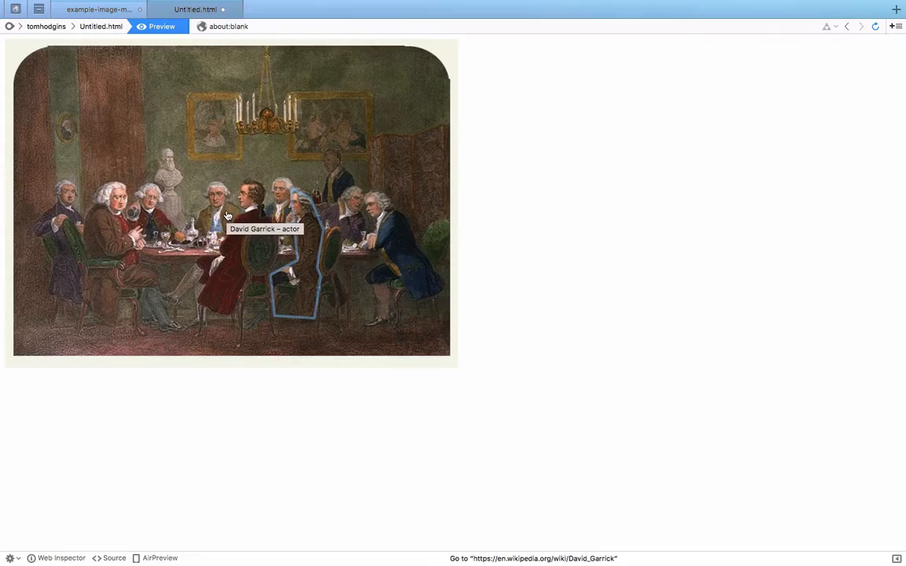
mouse_move(163, 94)
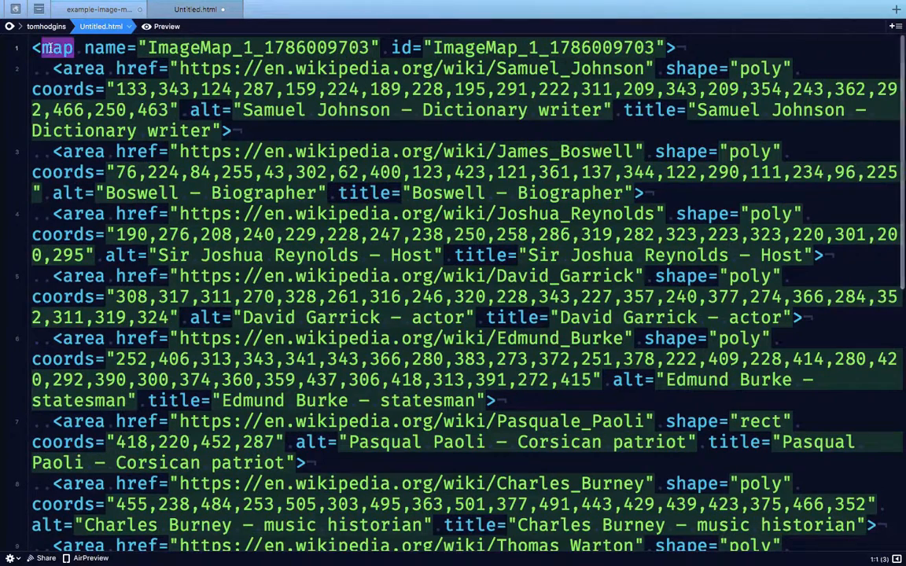
double_click(267, 47)
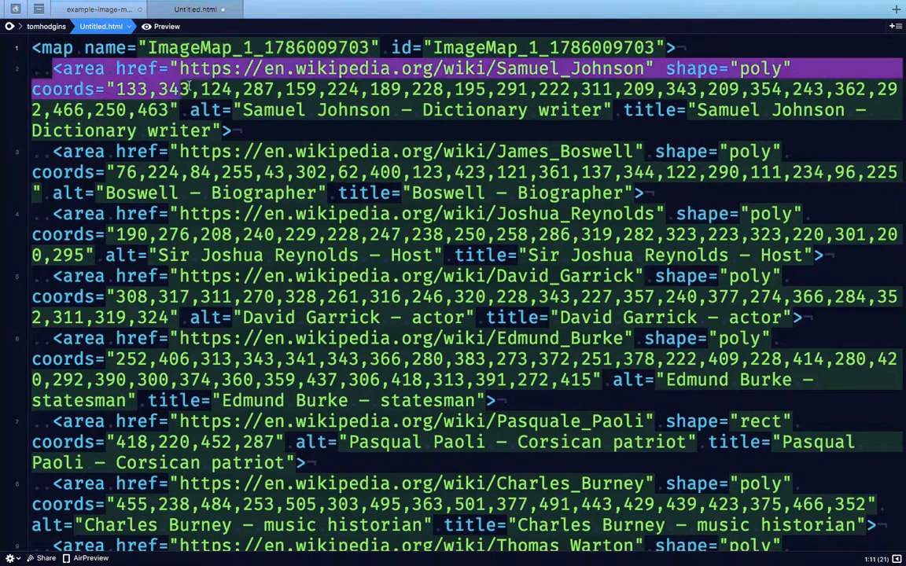
scroll(down, 3)
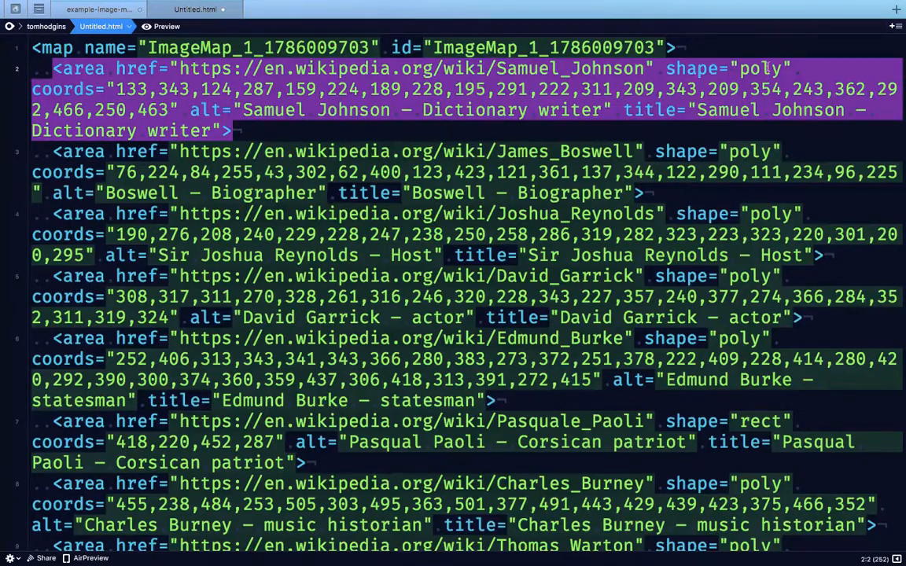
scroll(down, 3)
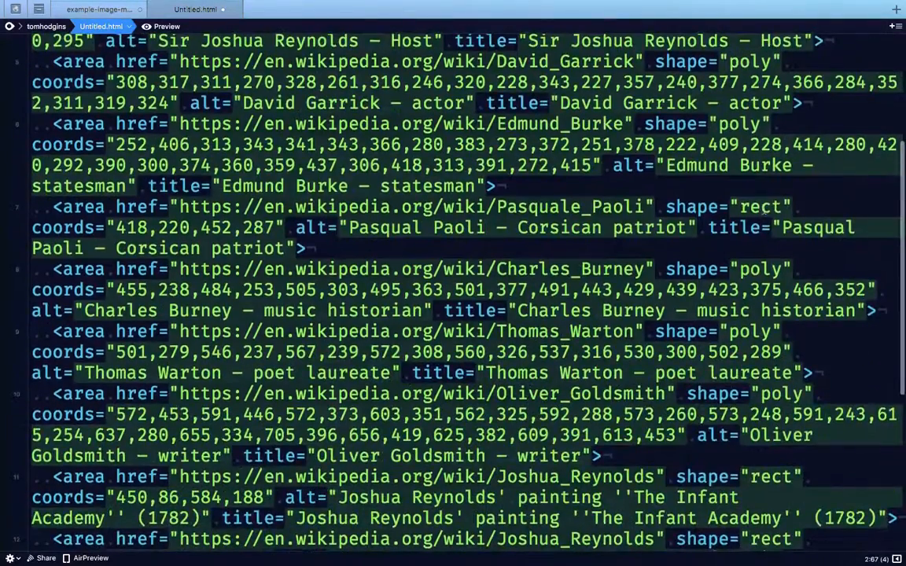
scroll(down, 3)
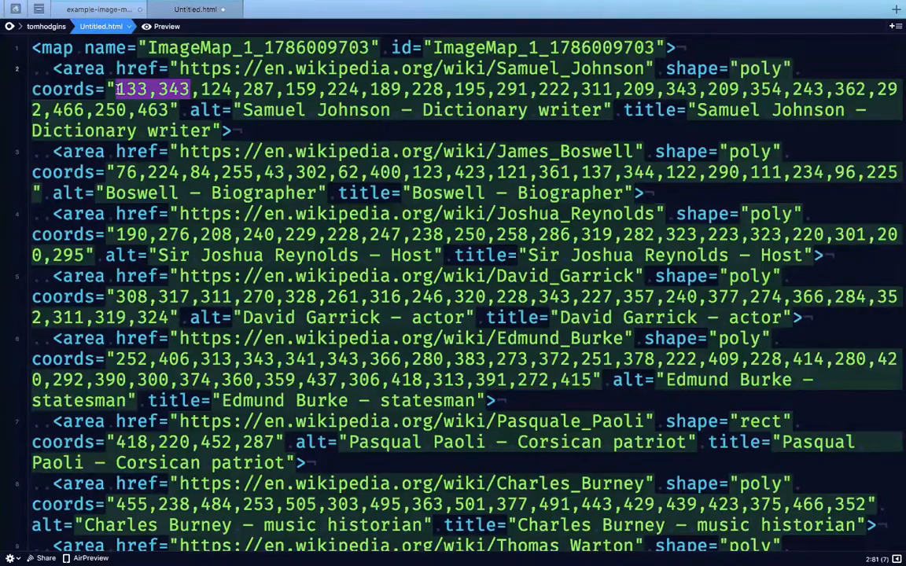
Highlight Samuel Johnson's first coordinate values, 133 and 124, in the coords list
click(118, 88)
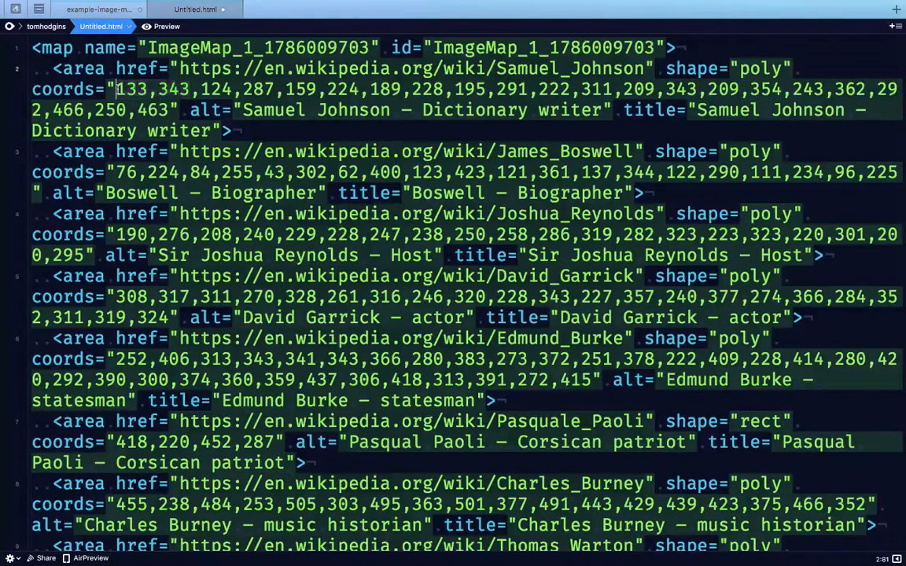
double_click(131, 89)
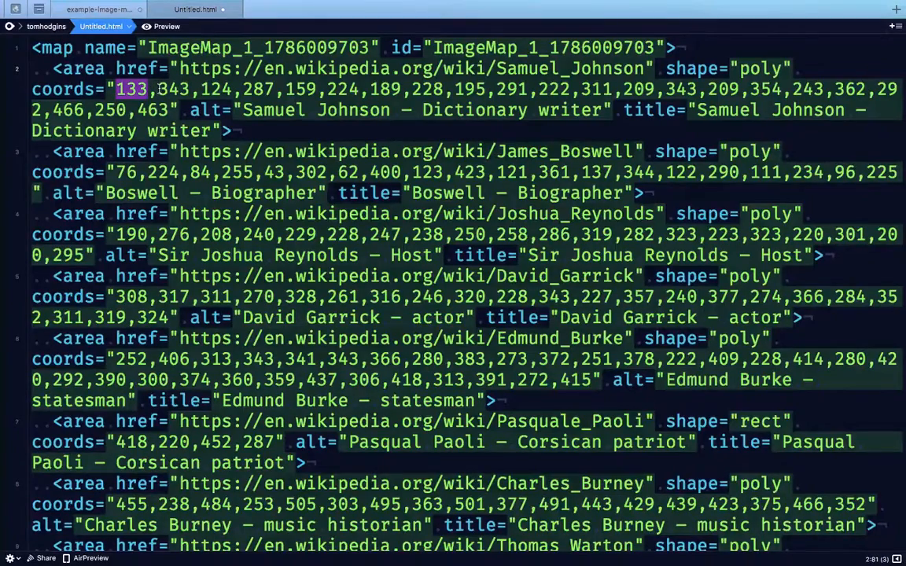
click(195, 89)
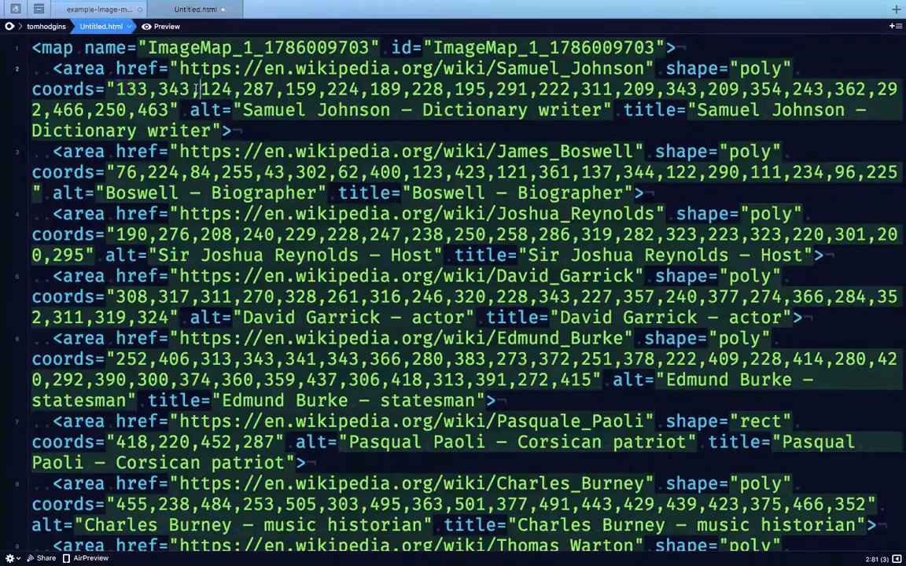
double_click(221, 89)
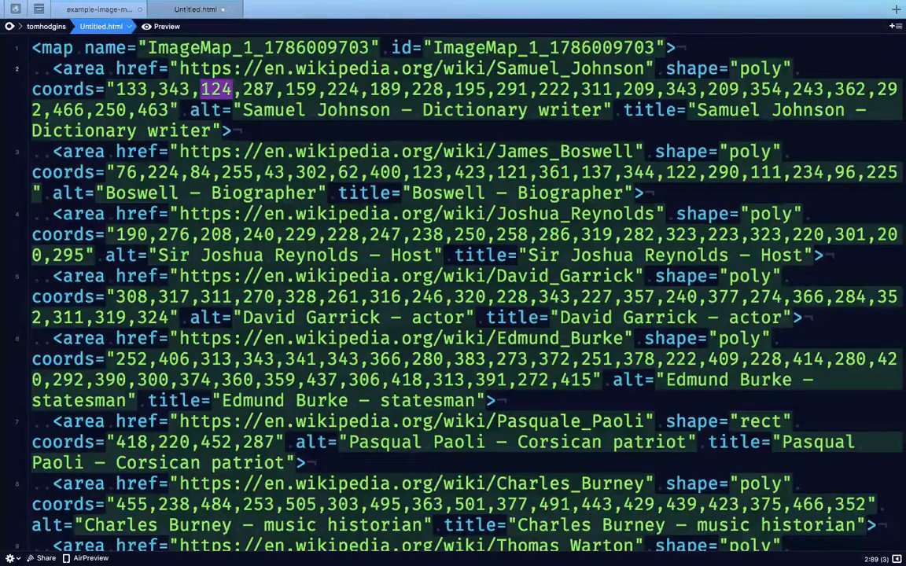
Highlight The Infant Academy rectangle's corner coordinates, then return to the live preview
scroll(down, 3)
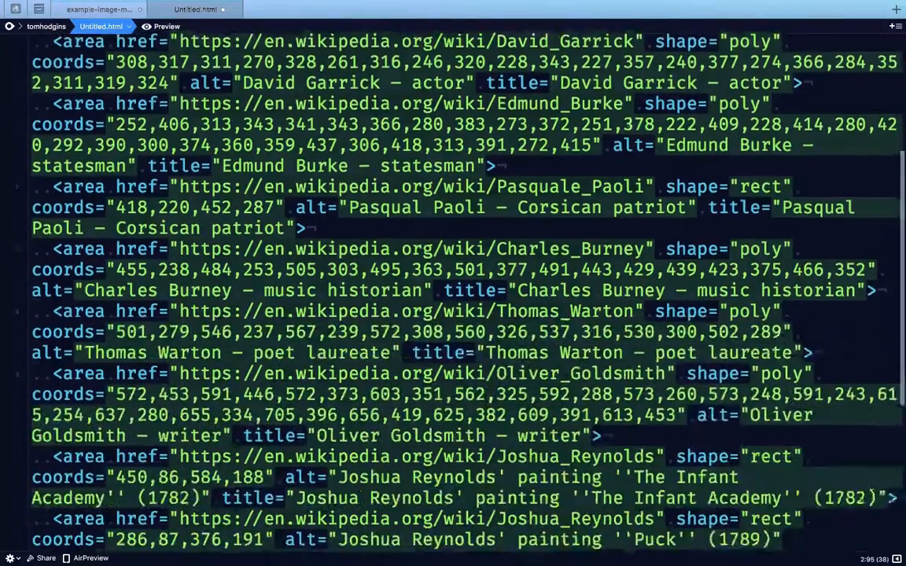
scroll(down, 3)
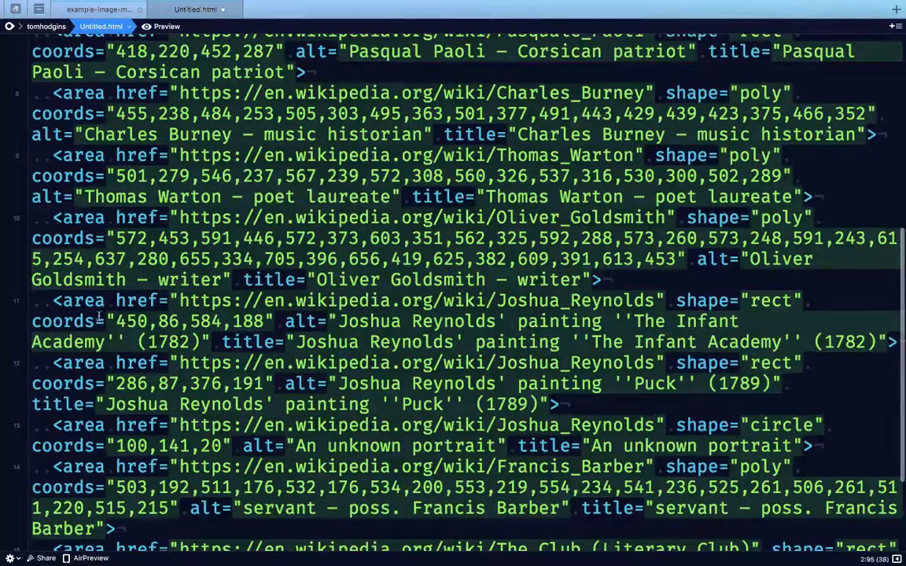
double_click(142, 321)
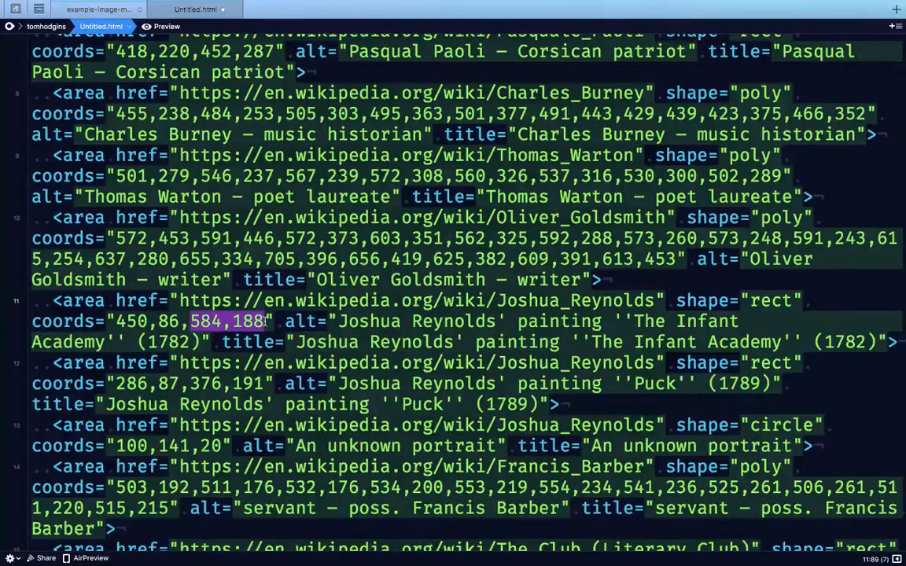
scroll(down, 3)
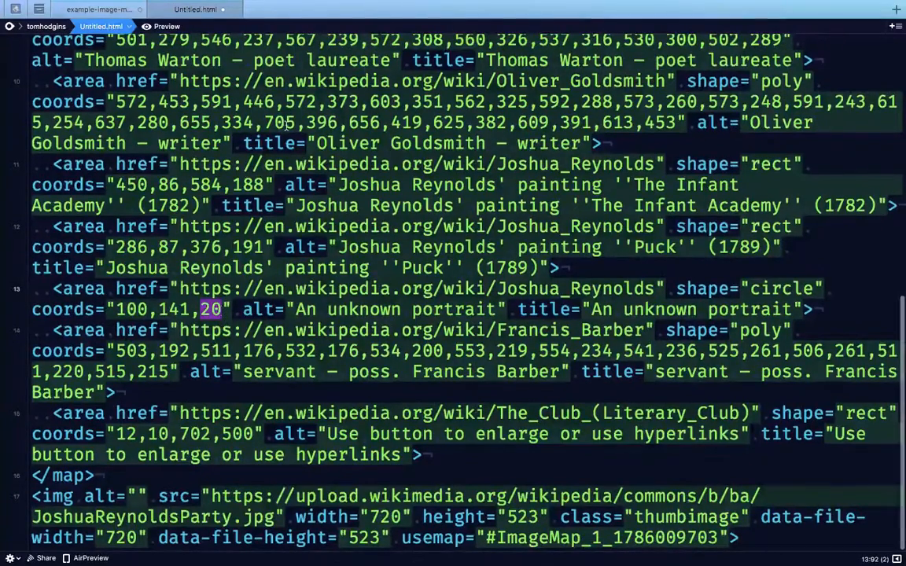
click(164, 38)
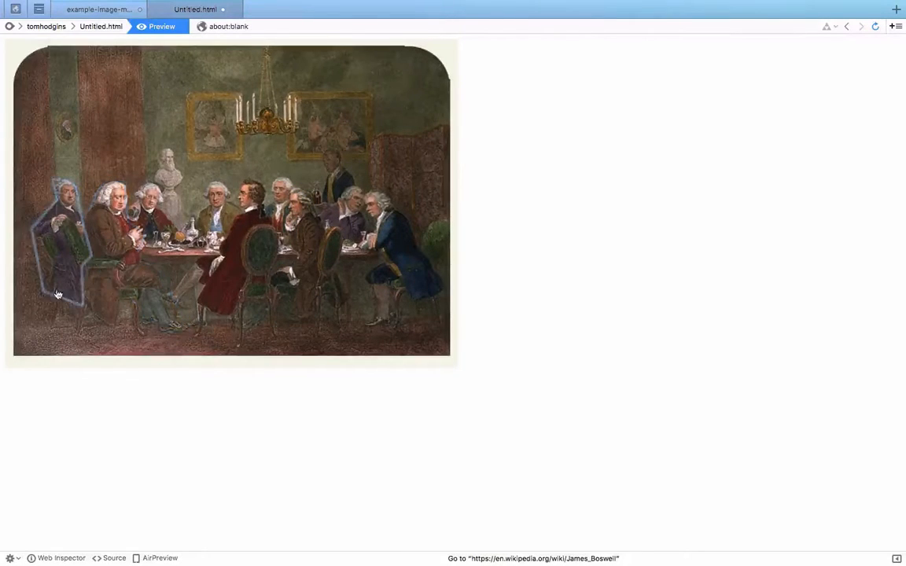
Leave the live image map preview and return to the Untitled.html source
click(57, 295)
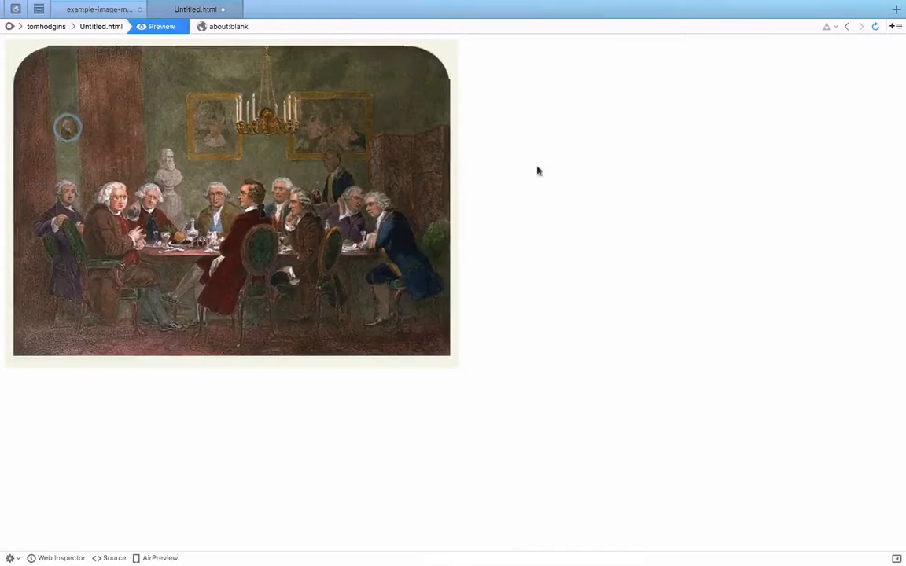
mouse_move(51, 116)
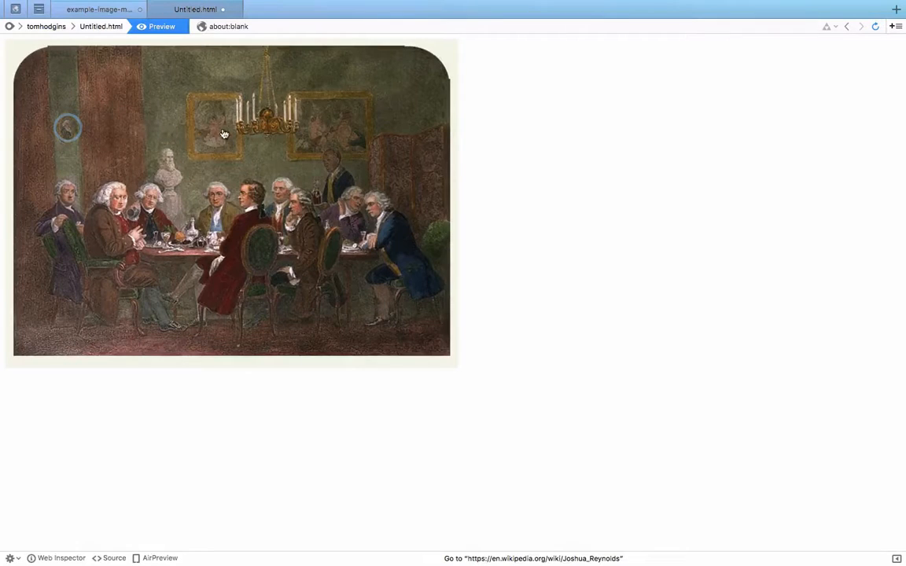
mouse_move(514, 115)
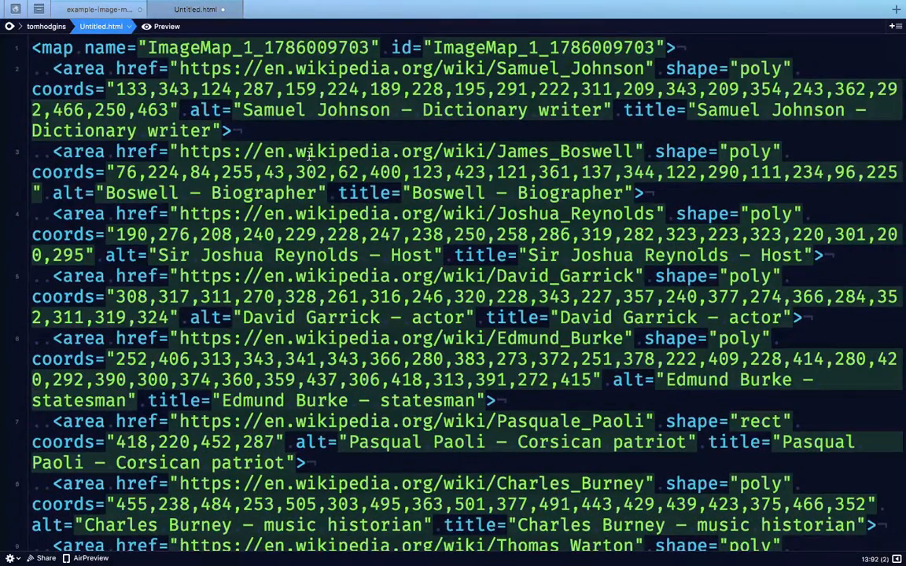
Add an empty <style></style> block and a closing </div> below the img tag
scroll(down, 3)
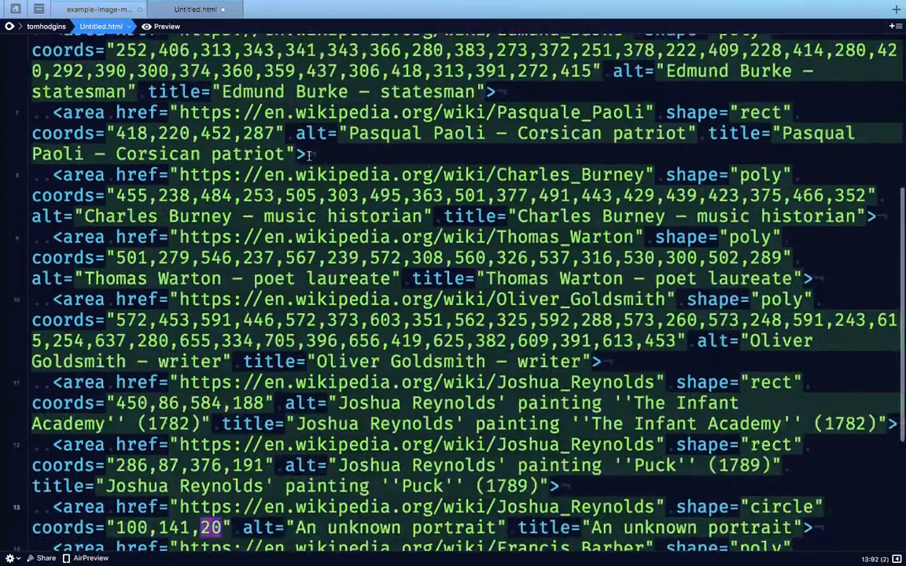
scroll(down, 3)
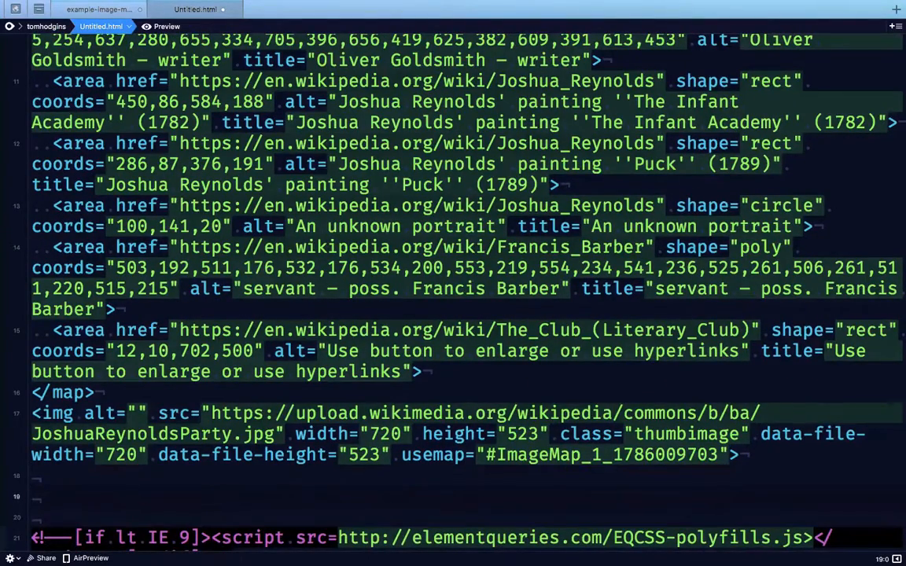
text(<style></st)
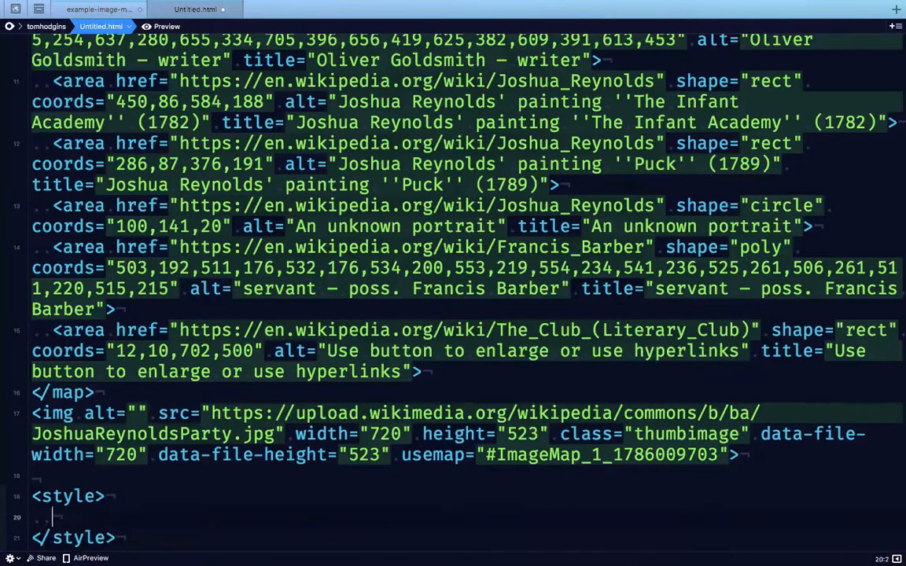
text(</div>)
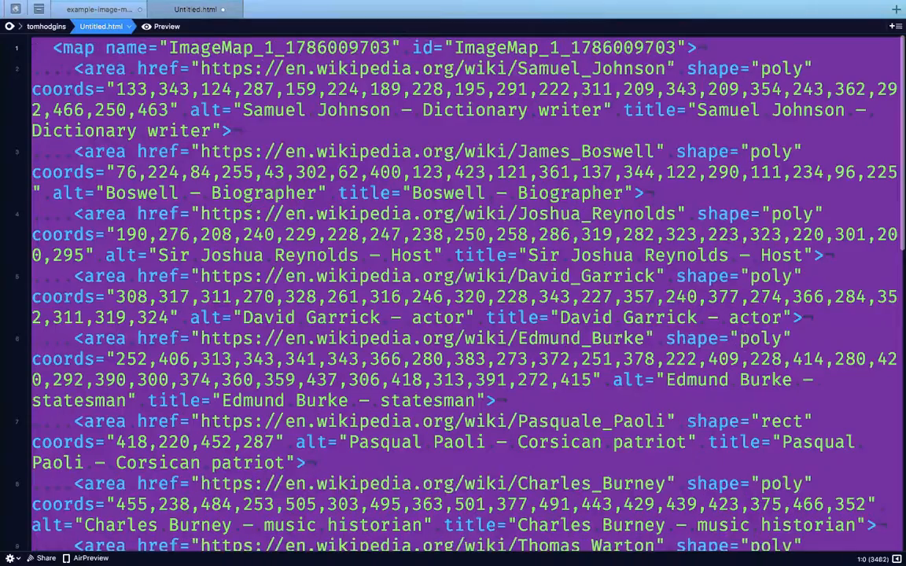
text(<div)
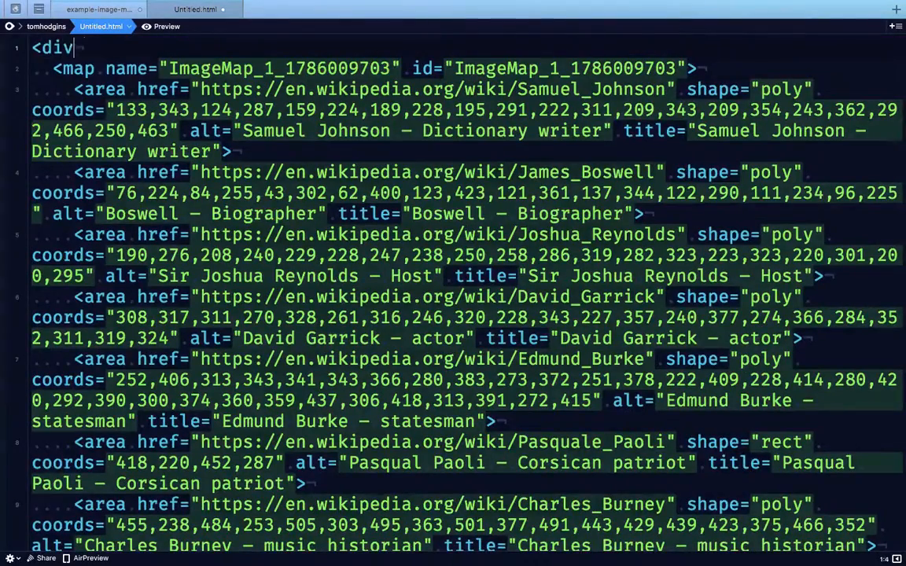
scroll(down, 3)
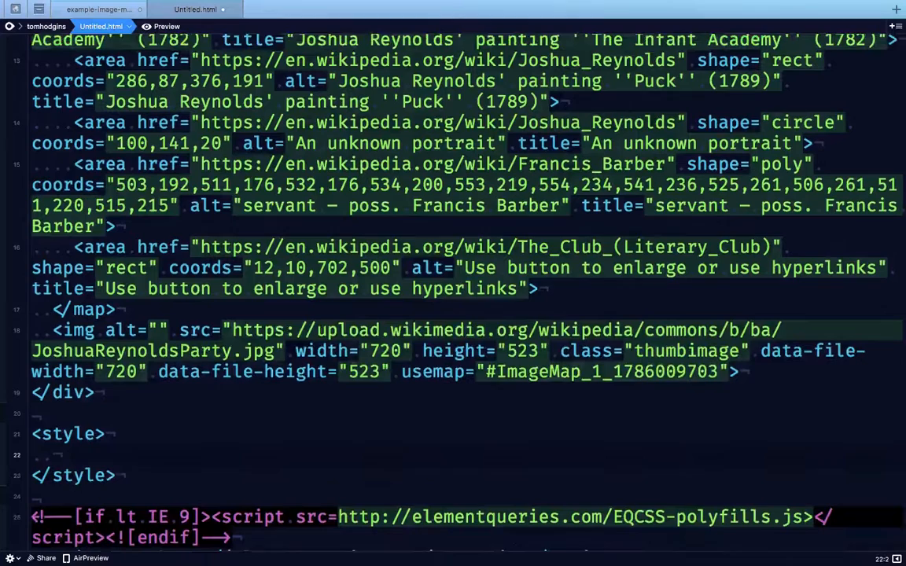
text(a)
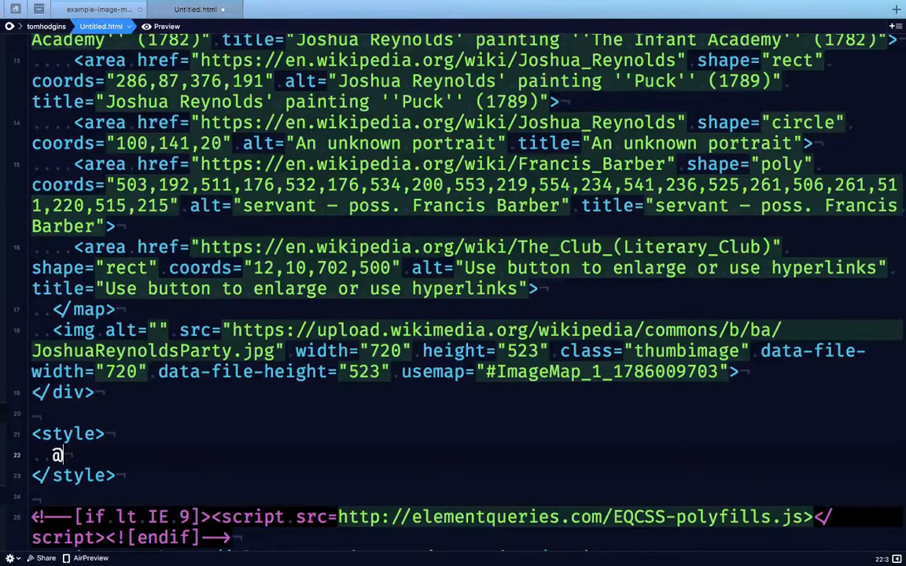
text(element 'div' {)
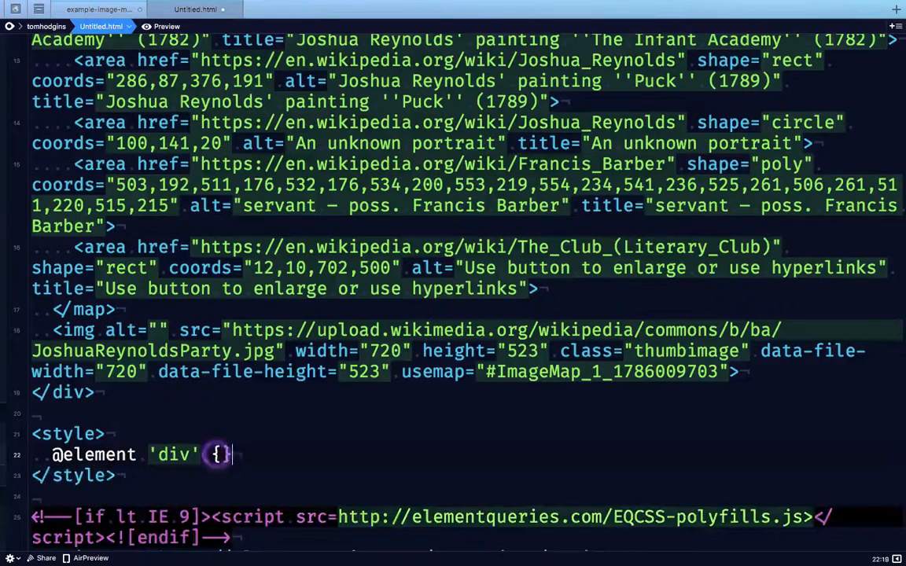
Give $this width 100%, height calc(100ew / (720/523)) and position: relative
text($this {)
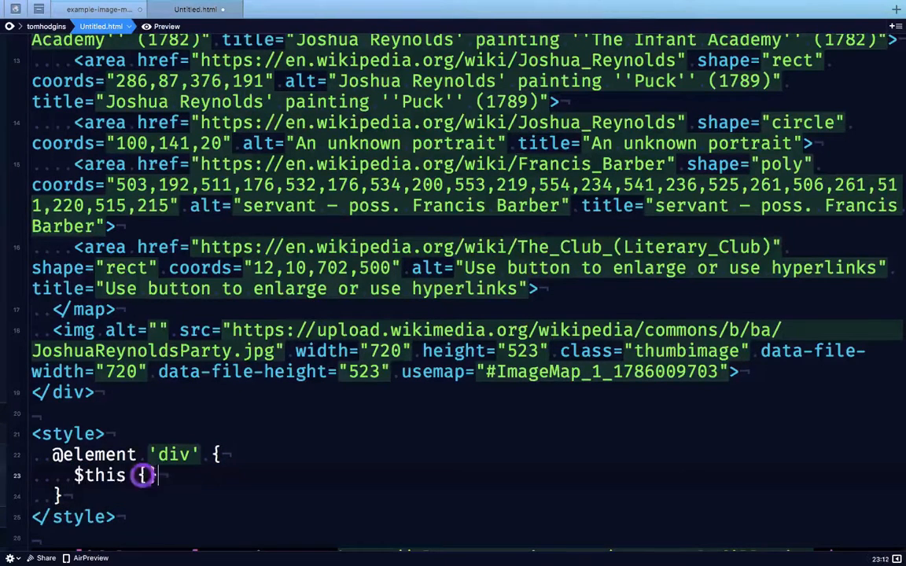
text(width: 100%;)
text(height: calc)
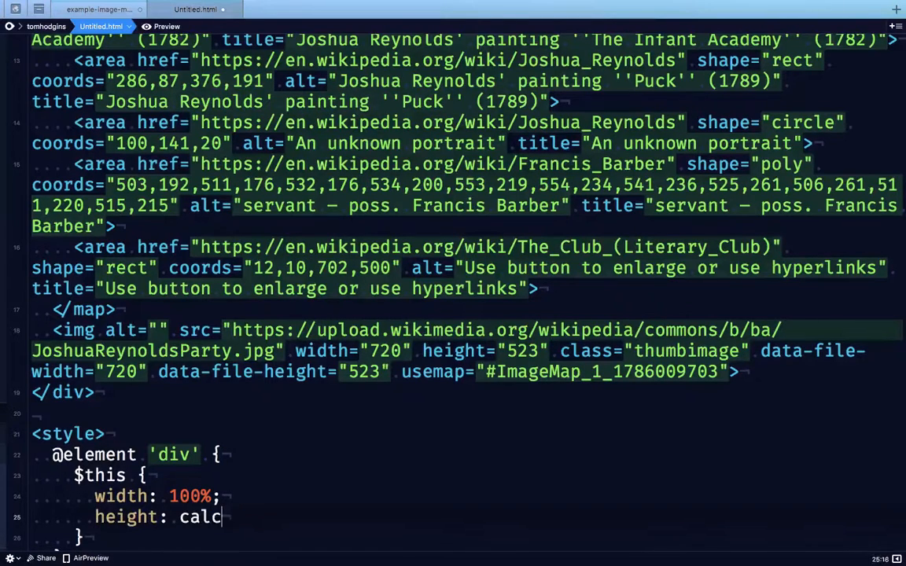
text((100ew))
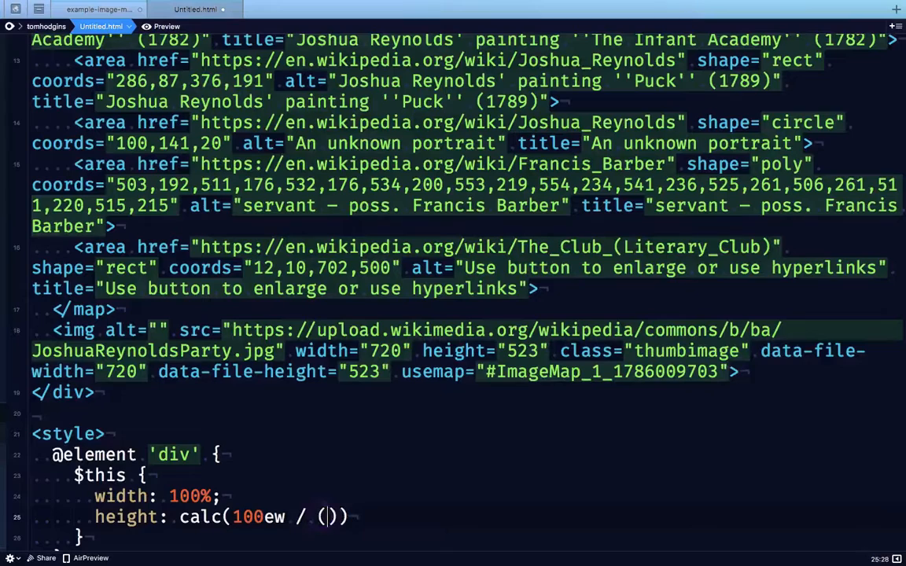
text(width/height)
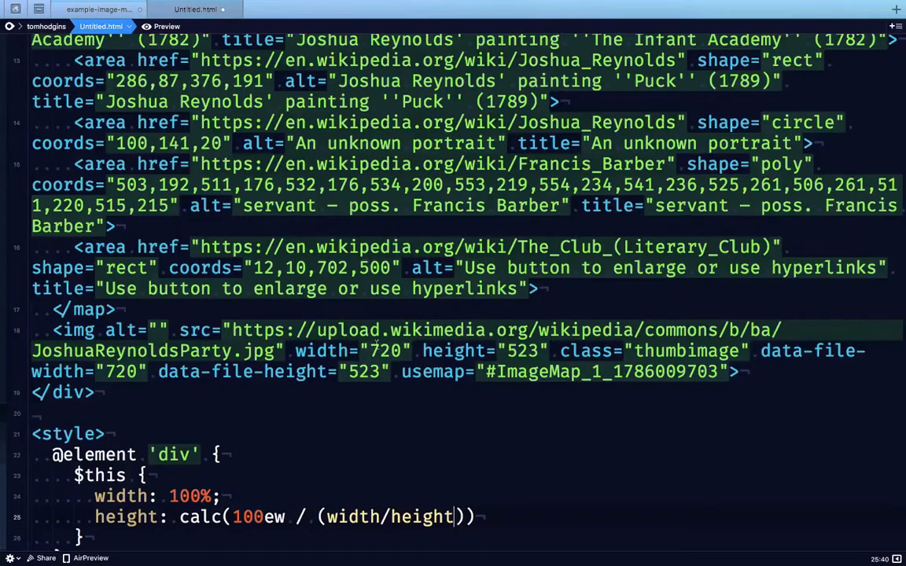
double_click(385, 351)
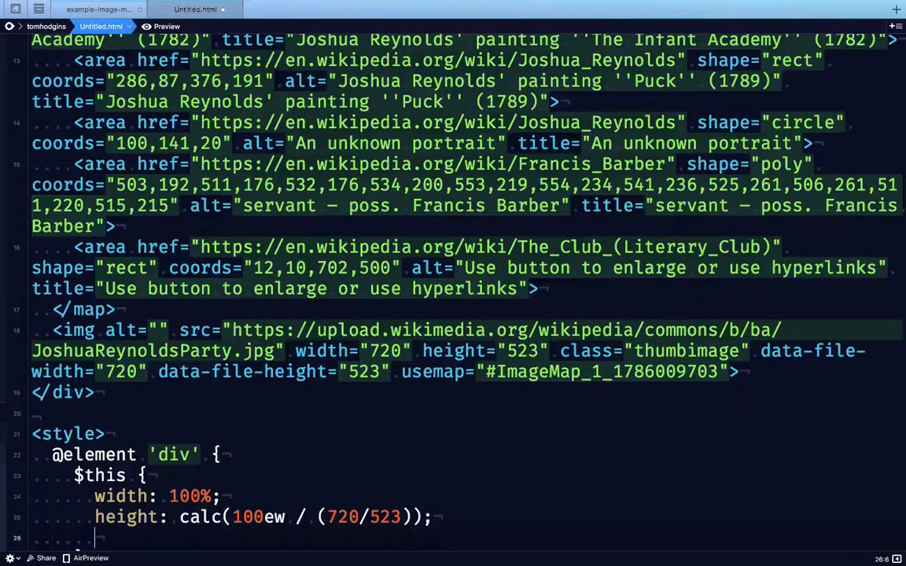
text(position: r)
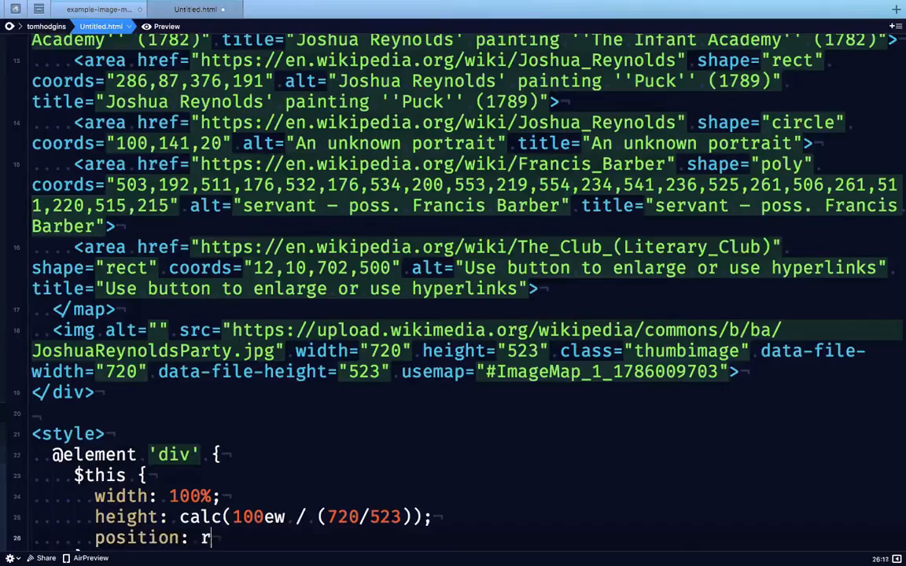
text(elative;)
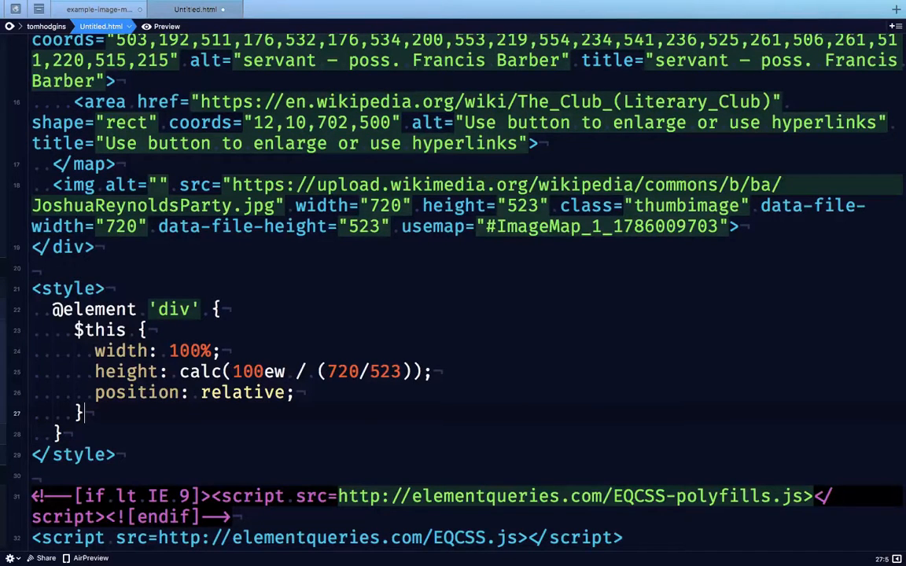
Add a $this map, $this img rule with position: absolute and top: 50%
text($this map,)
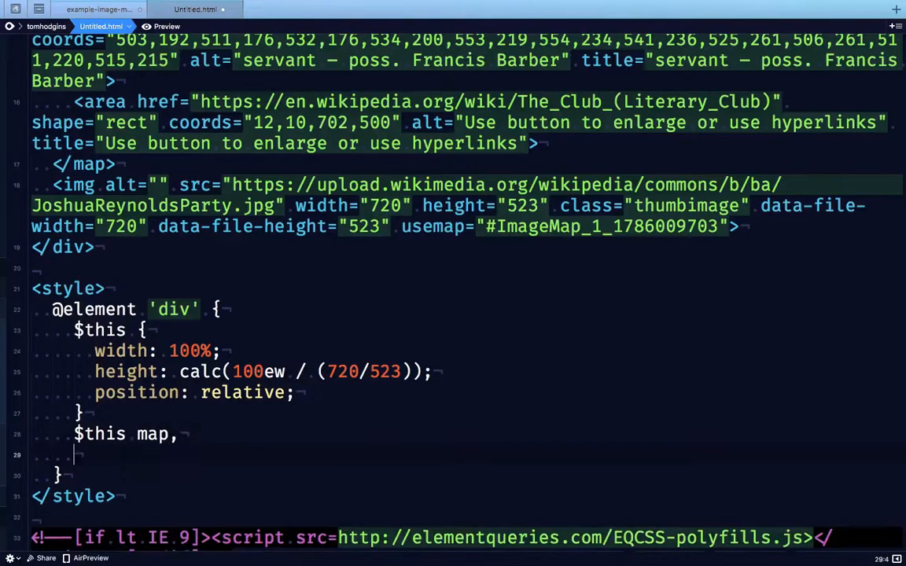
text($this)
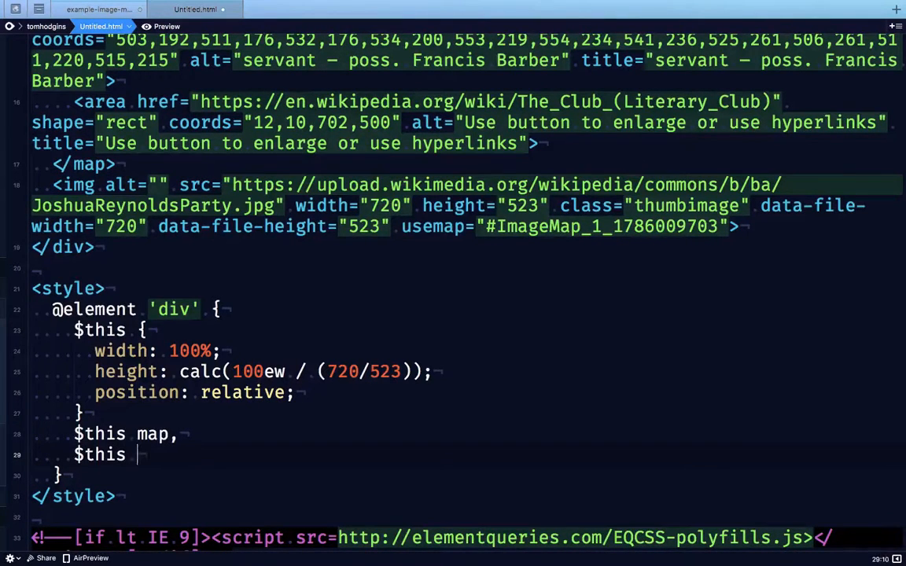
text(img {)
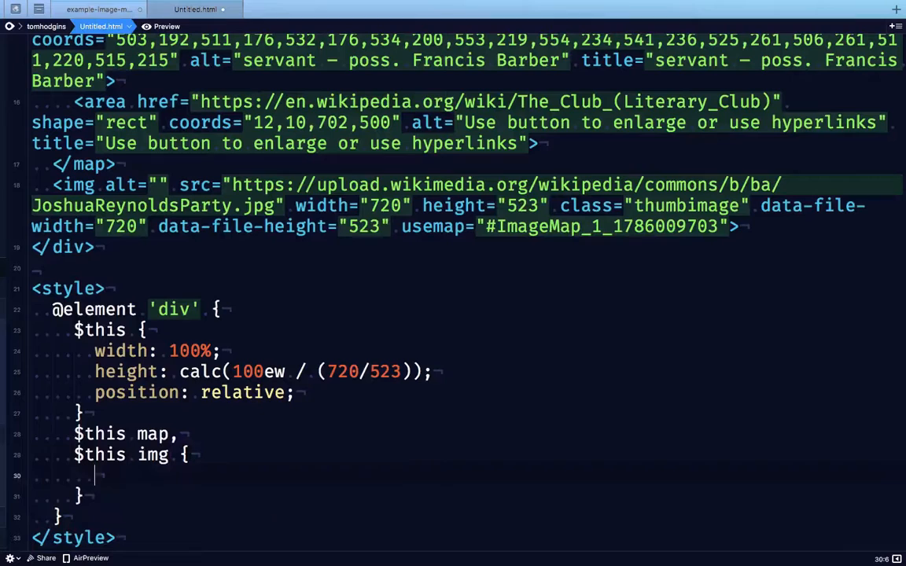
double_click(175, 309)
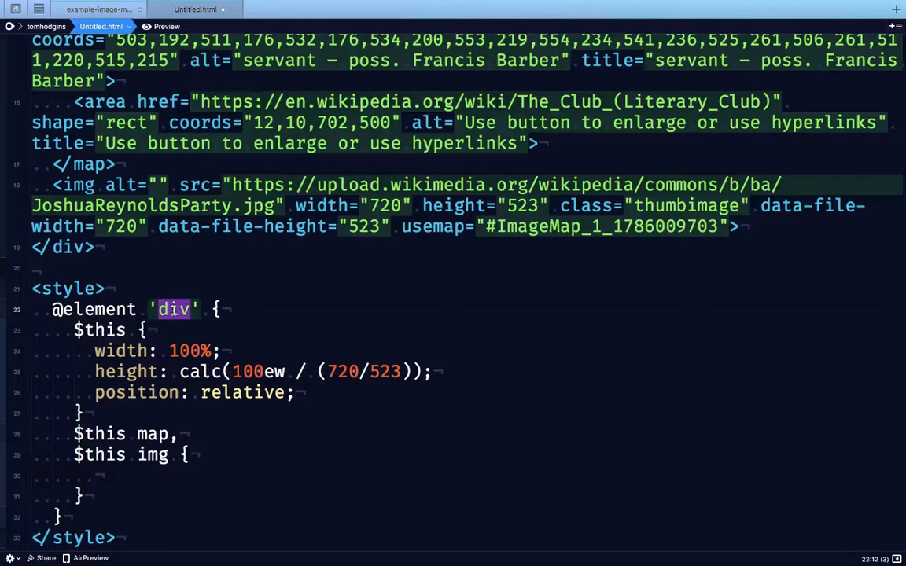
text(positio)
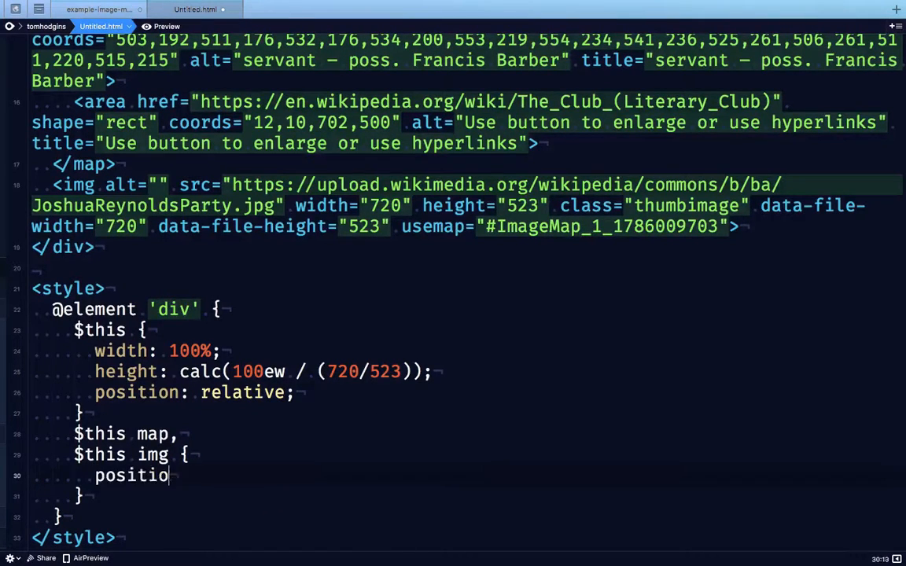
text(n: absolute;)
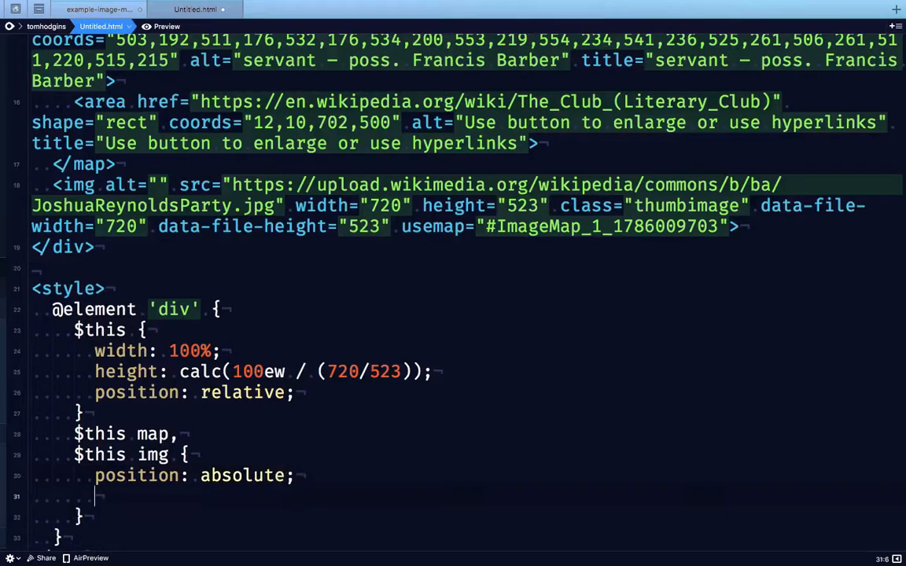
text(top: 50%;)
text(left: 50%;)
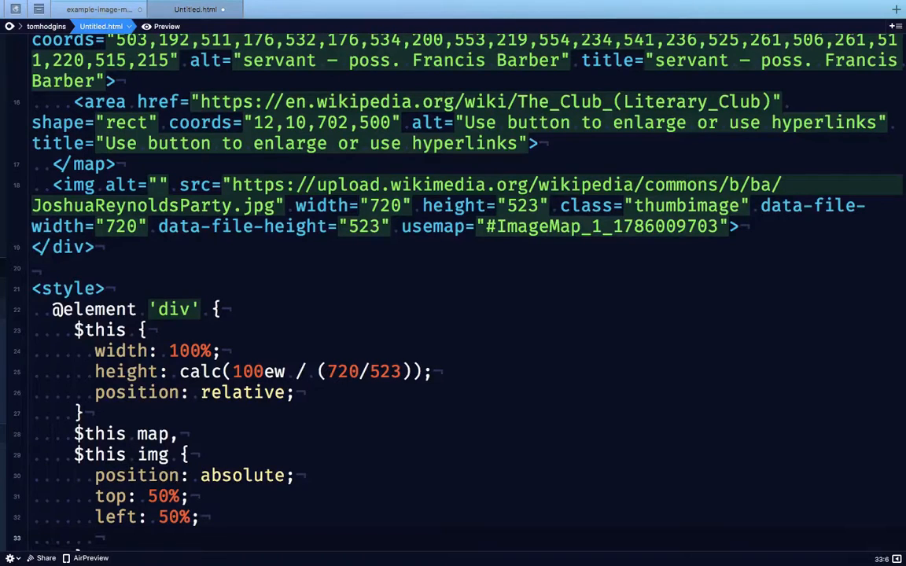
Set the rule's transform to translateX(-50%) and translateY(-50%)
text(transfo)
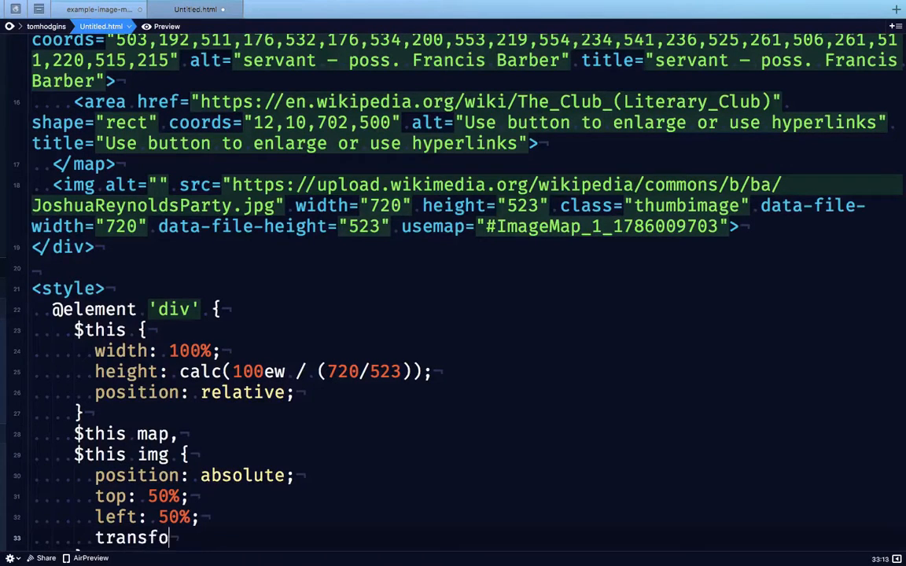
text(rm:)
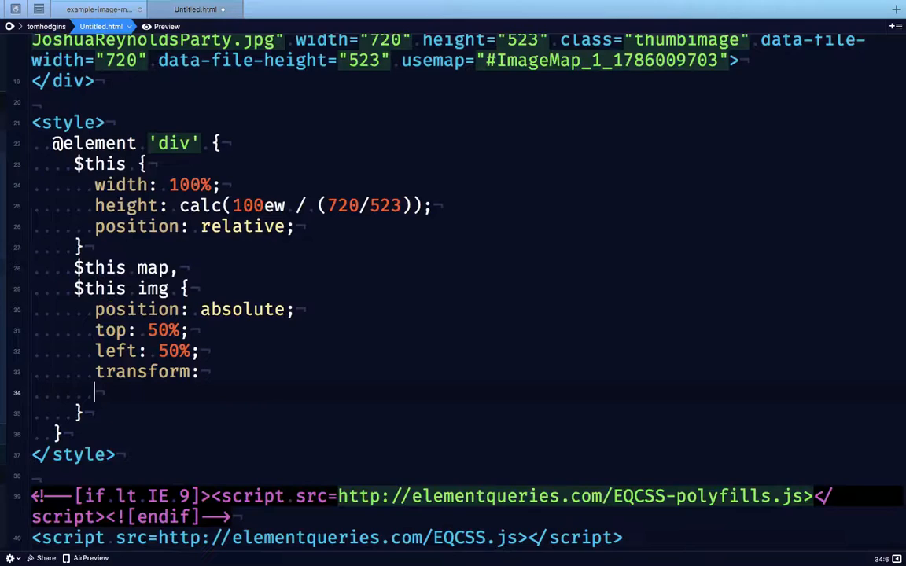
text(translate)
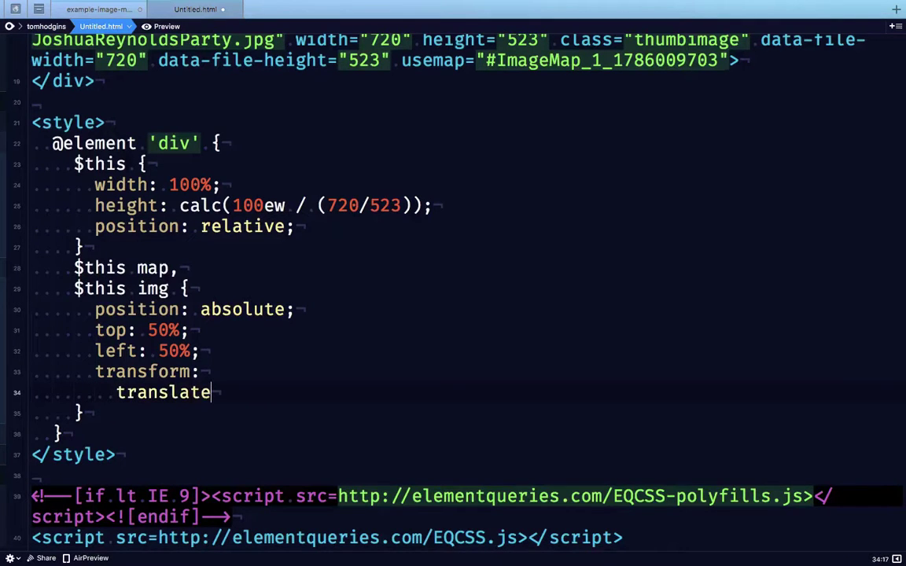
text(X(-50%))
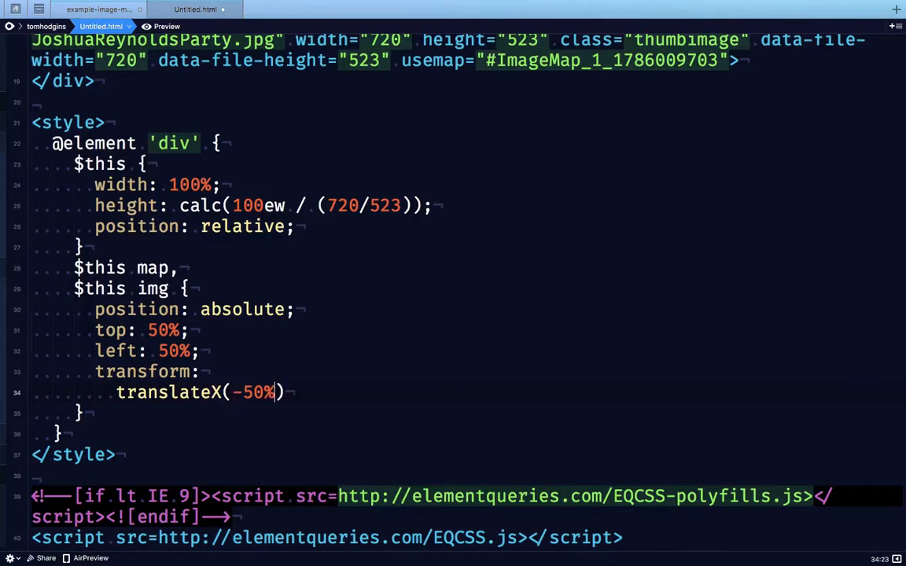
text(translateY)
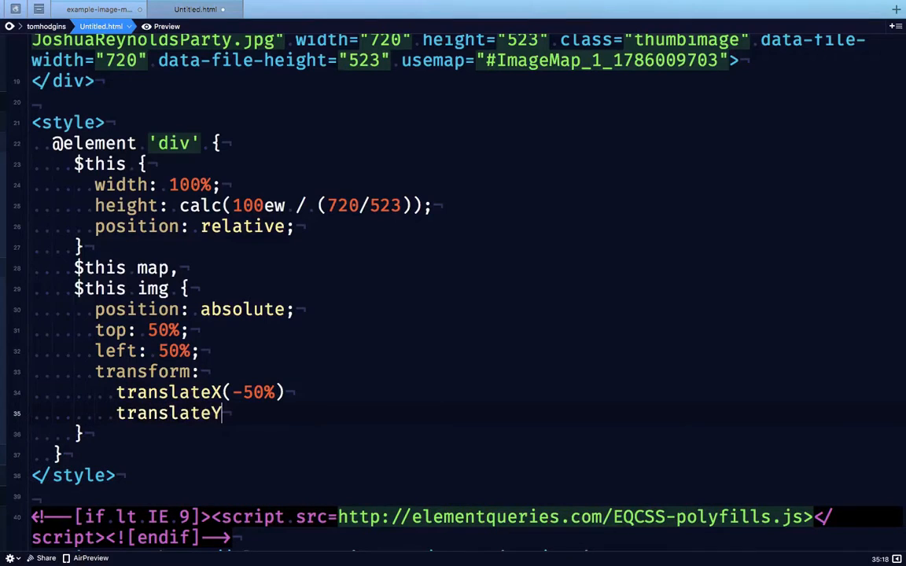
text((-50%))
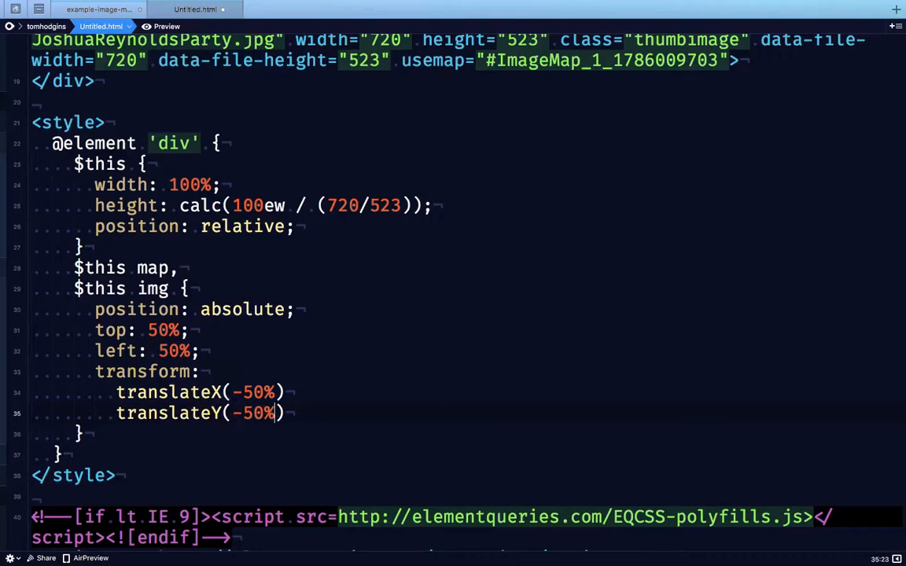
text(;)
text(scale(eval(')
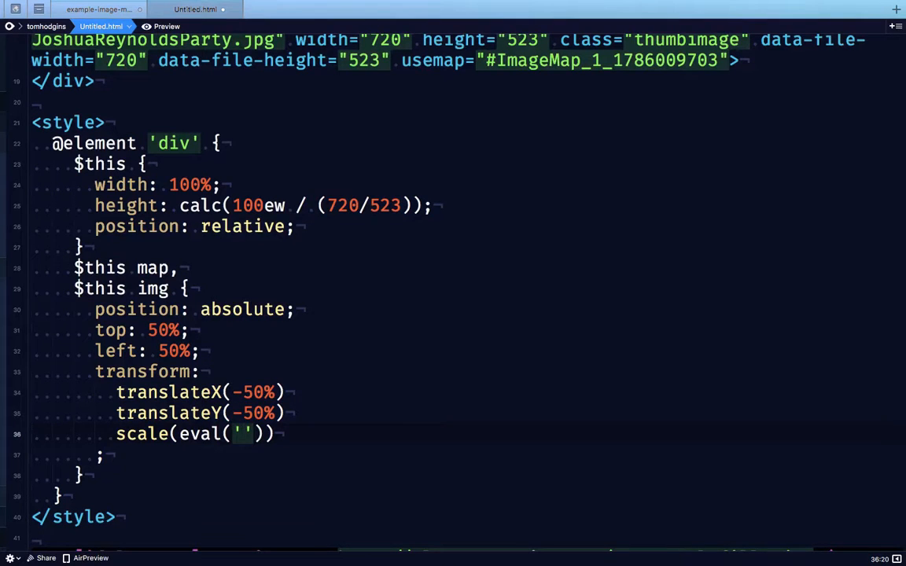
Add a scale value dividing offsetWidth by the 720 image width
text(offsetWidth /)
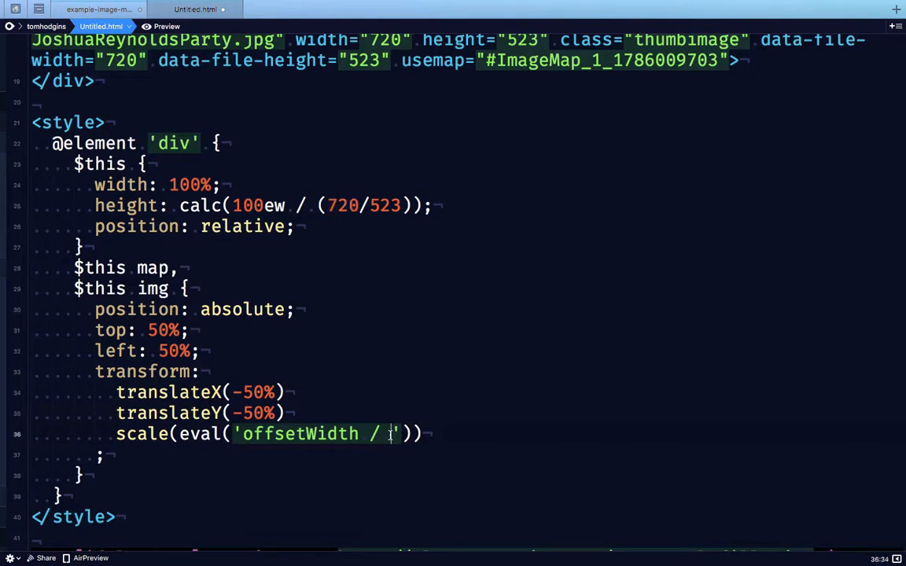
text(720)
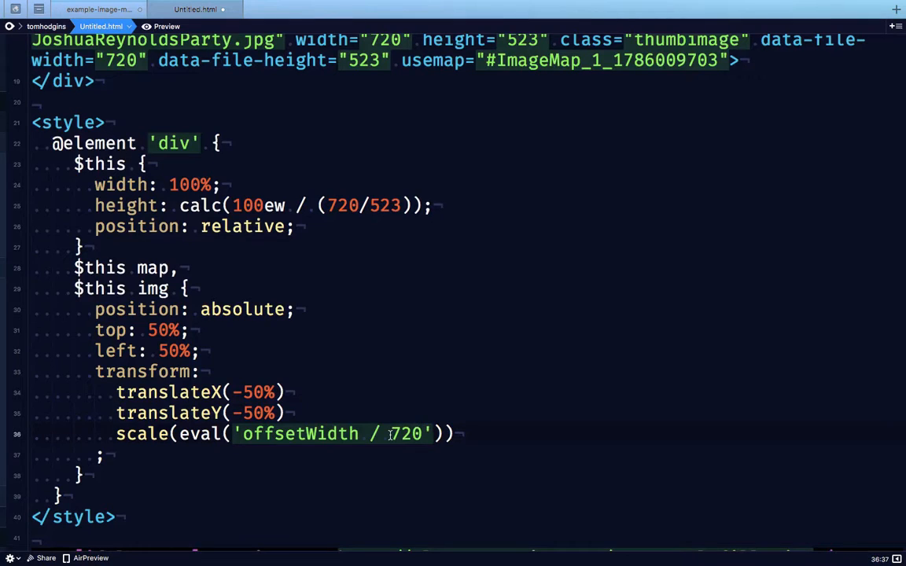
double_click(408, 434)
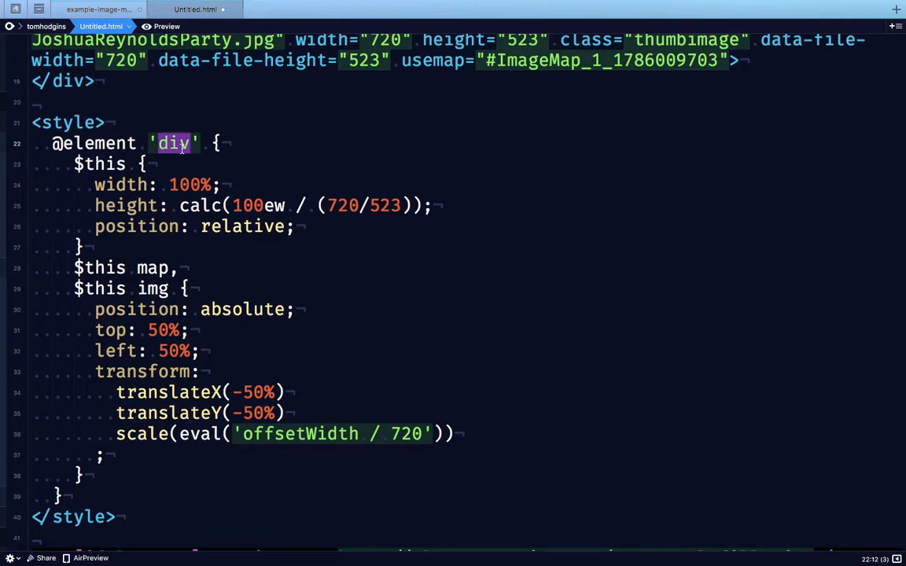
double_click(298, 434)
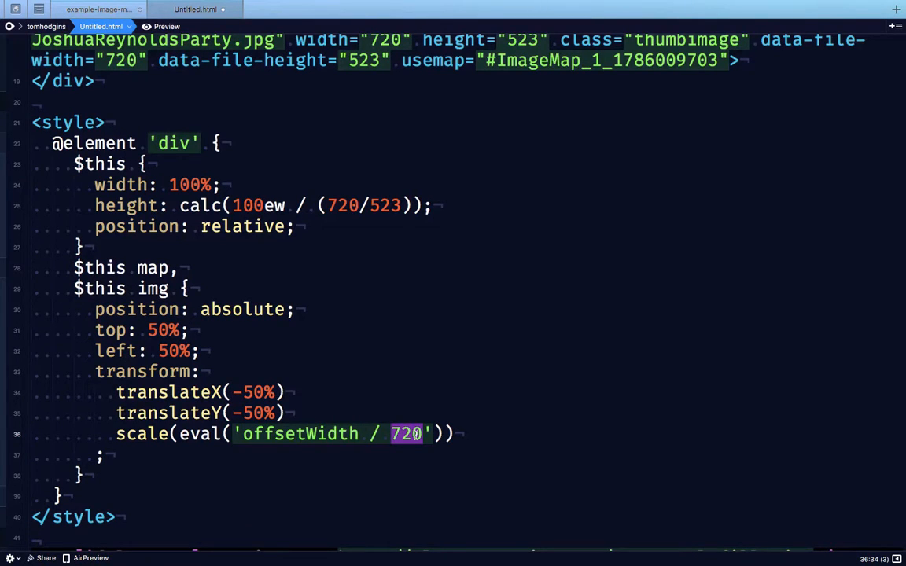
mouse_move(106, 407)
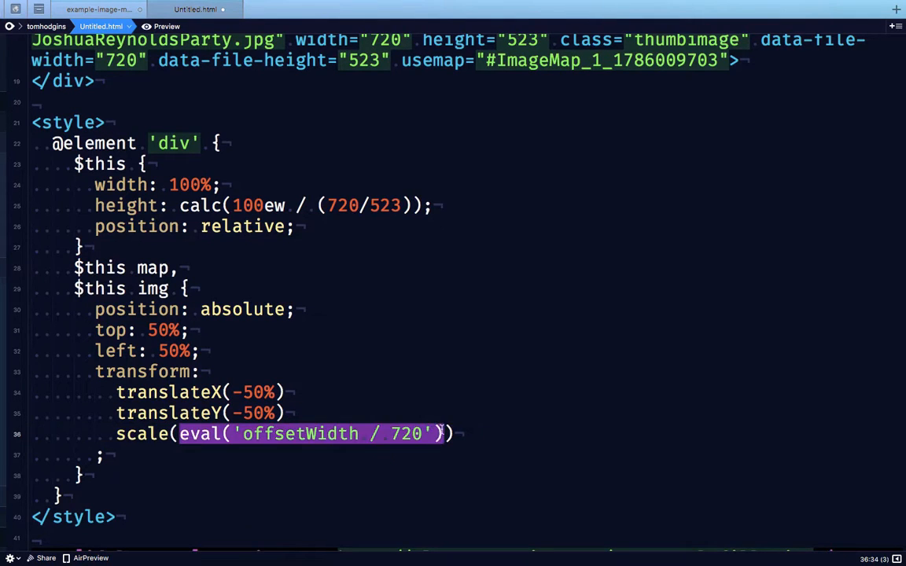
Test scale(2) and scale(.5), then restore scale(eval('offsetWidth / 720'))
text(2))
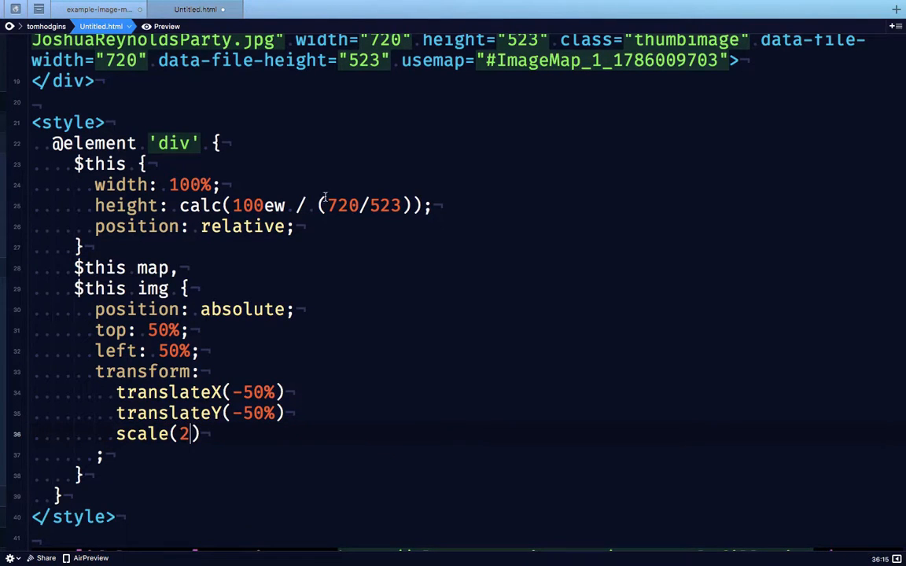
double_click(342, 205)
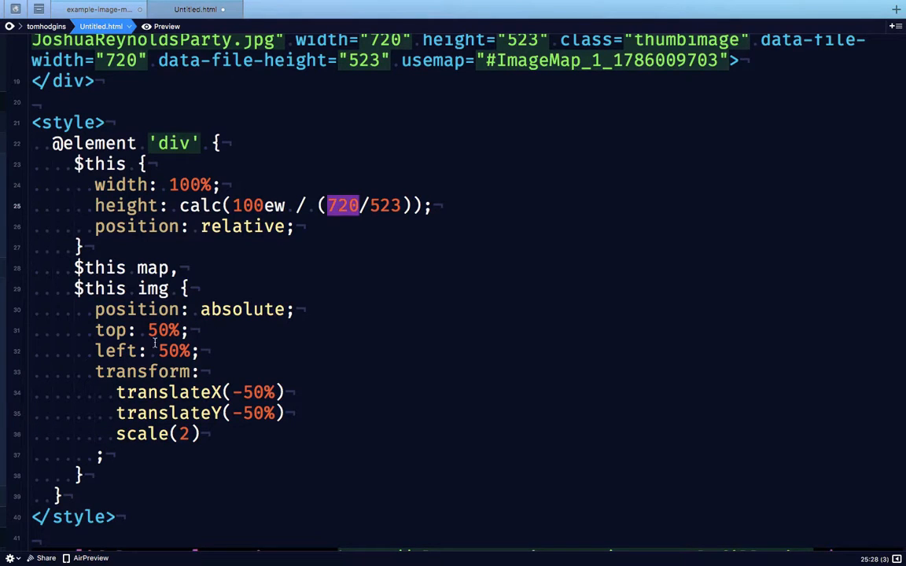
mouse_move(238, 240)
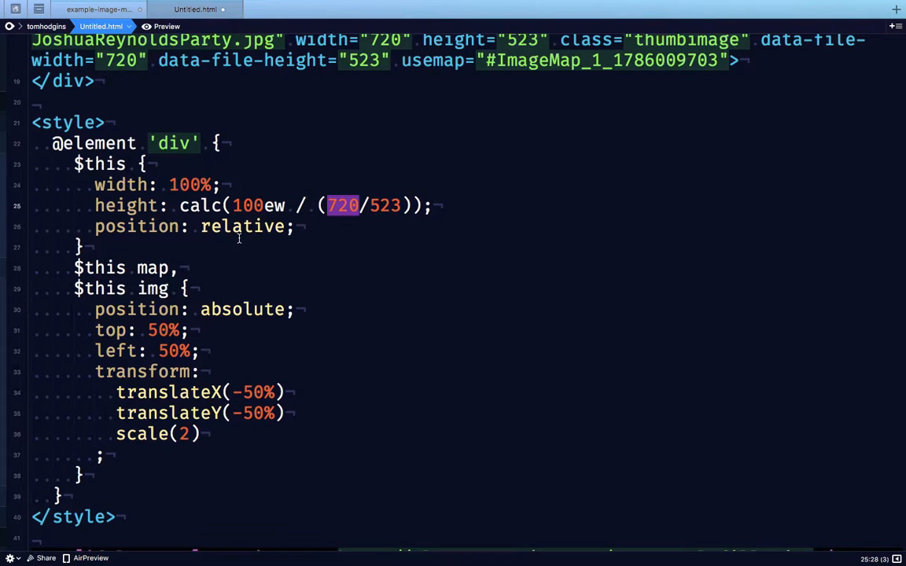
click(186, 434)
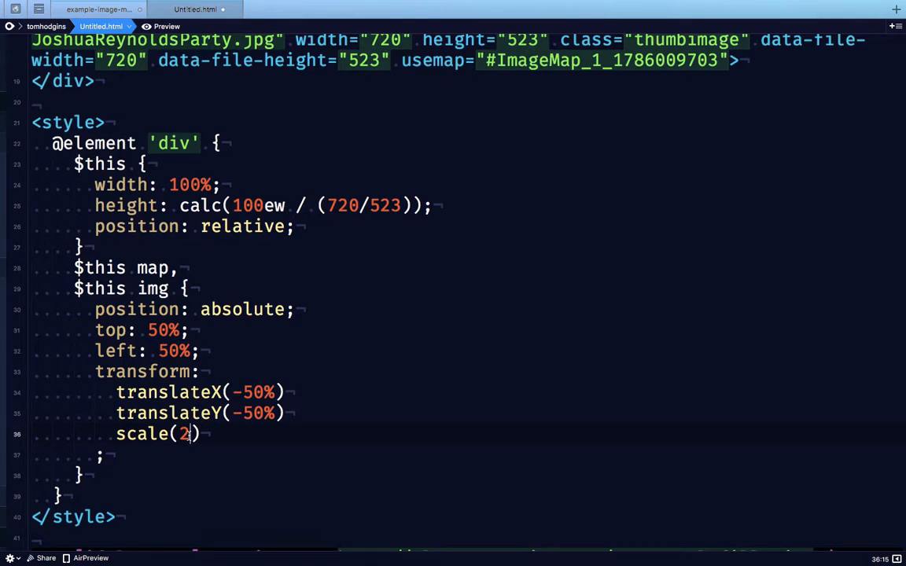
key(Backspace)
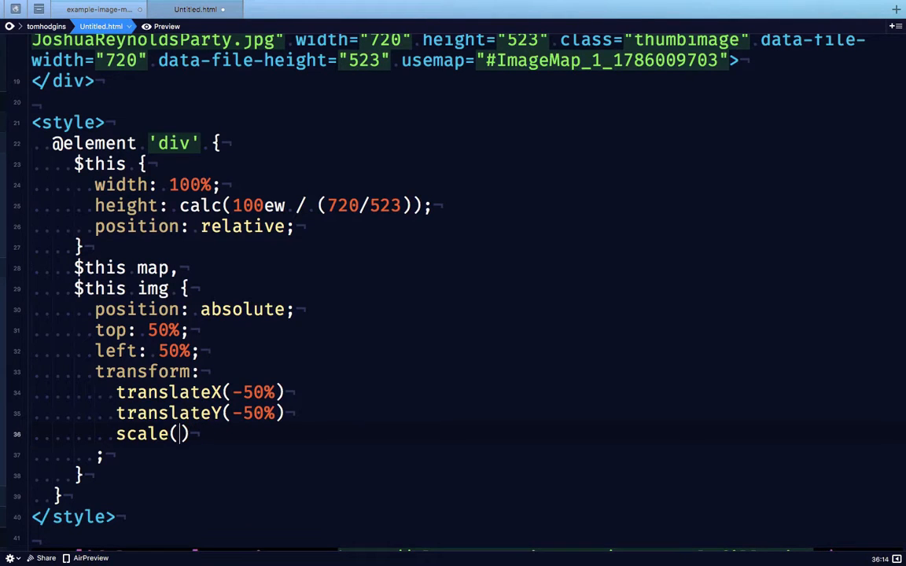
text(.)
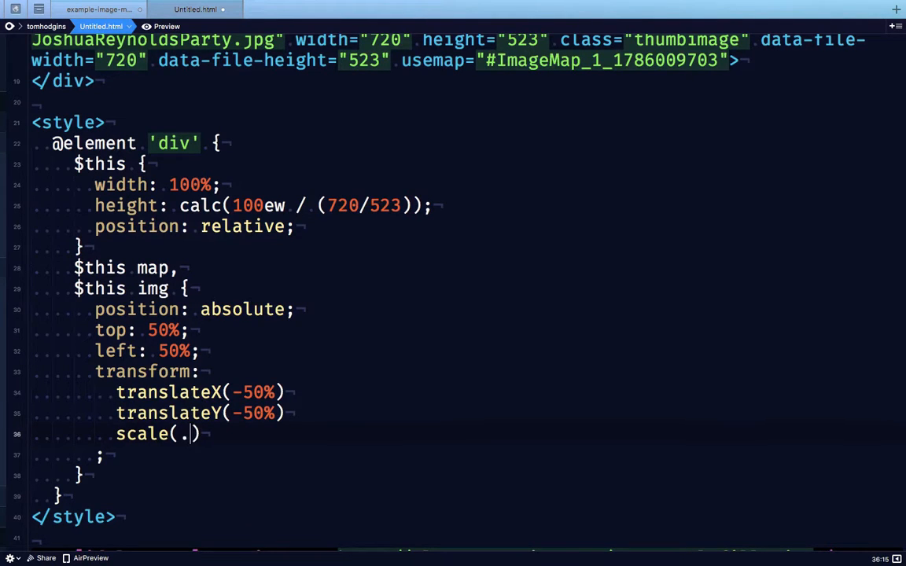
text(5)
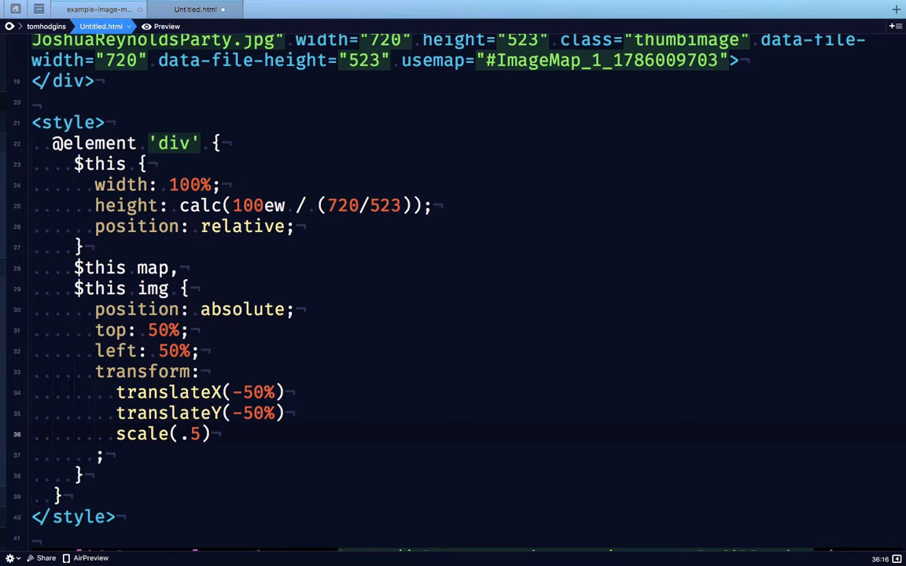
text(eval('offsetWidth / 720')
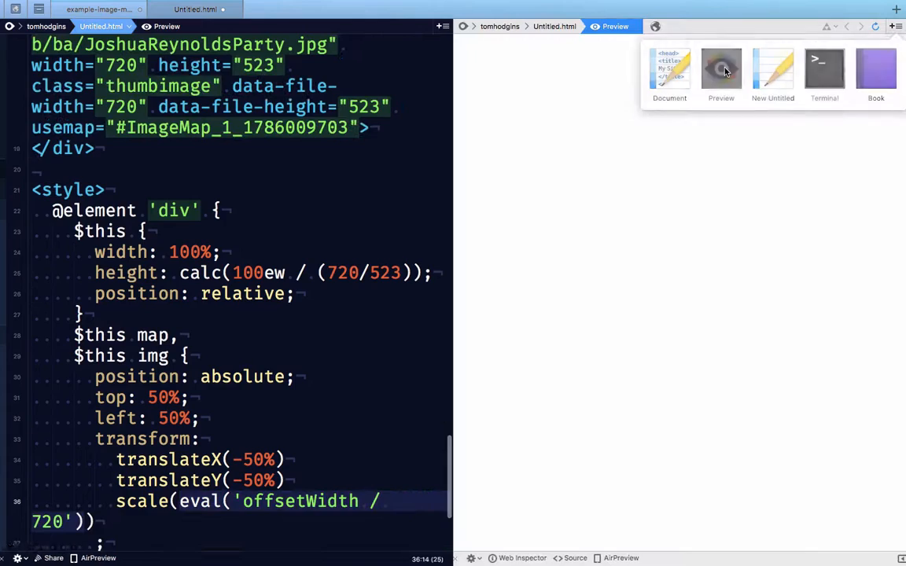
Open a Preview pane beside the code and try a clickable image map region
click(721, 69)
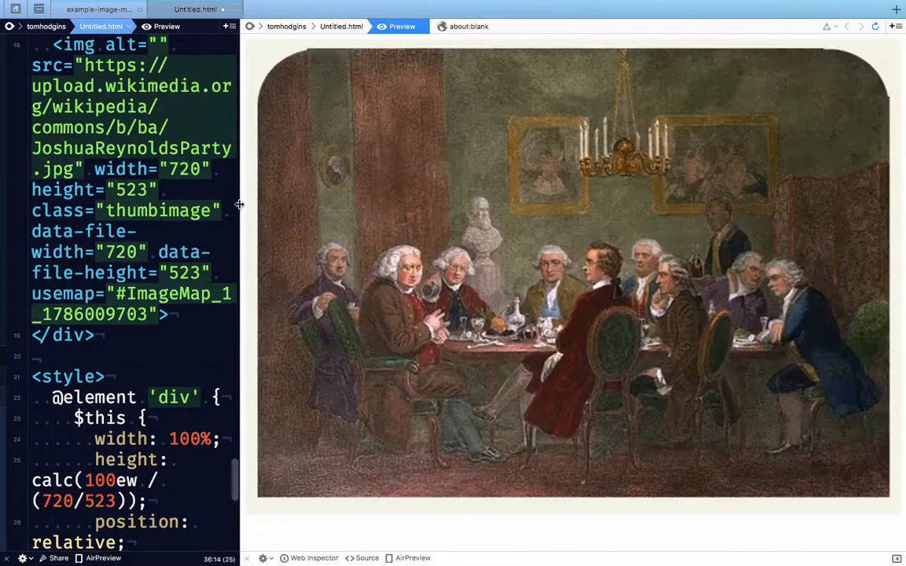
mouse_move(333, 168)
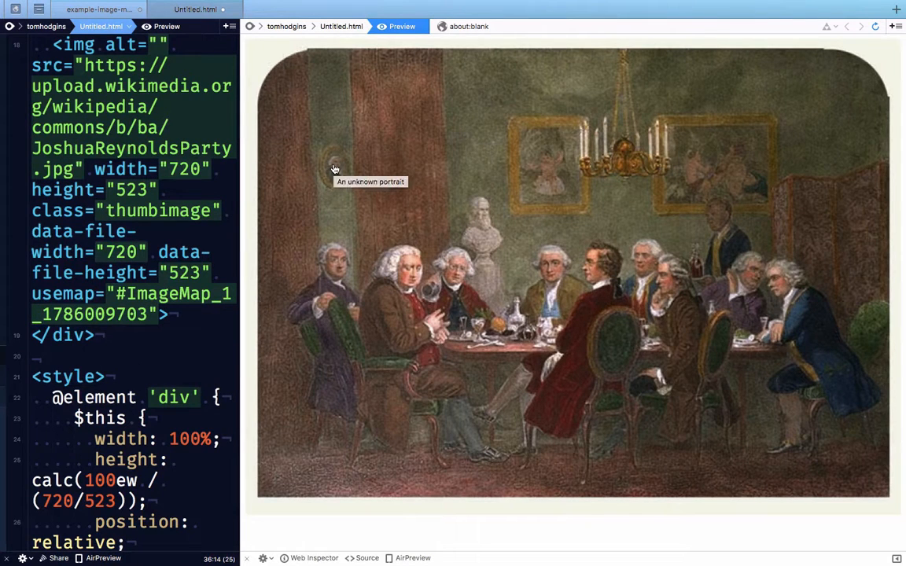
click(334, 167)
text($this map,)
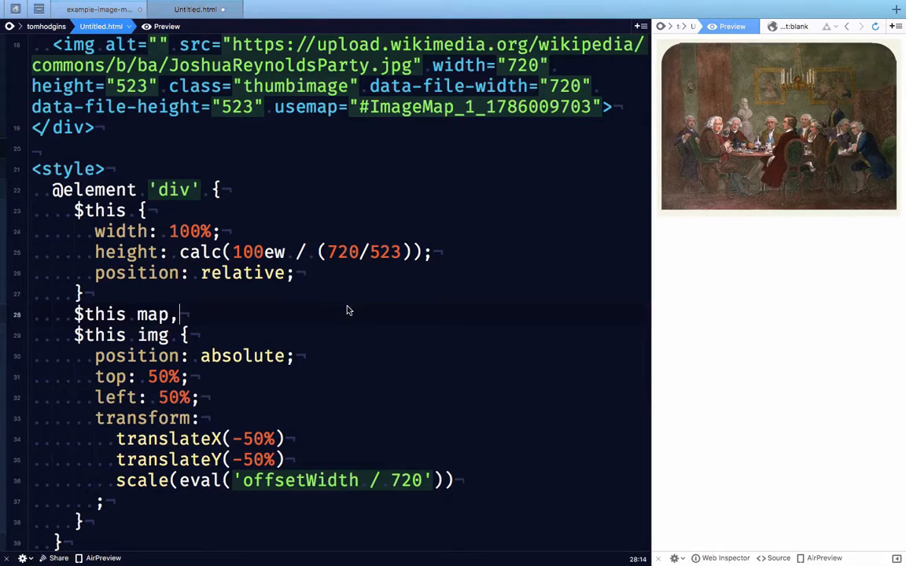
mouse_move(424, 126)
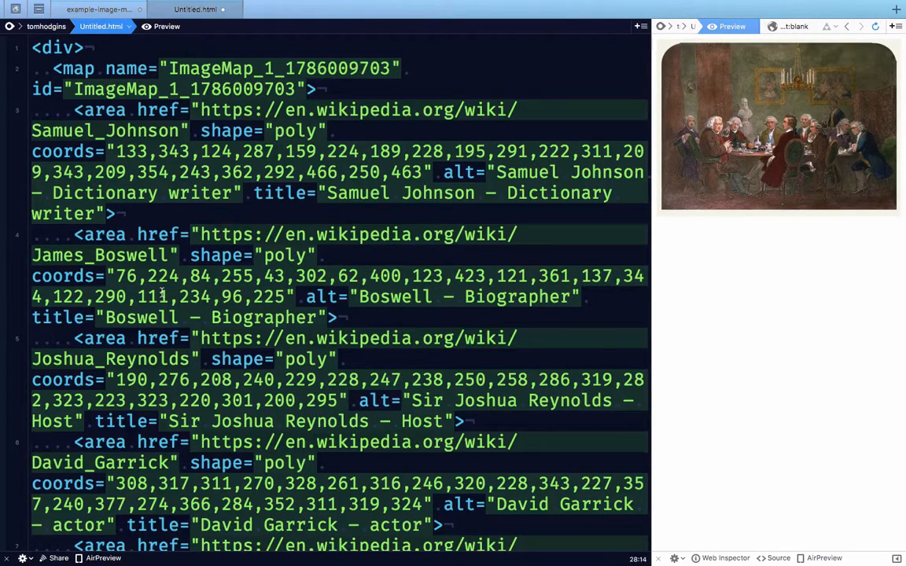
Scroll the source and select the map-and-image rule's position: absolute line
scroll(down, 3)
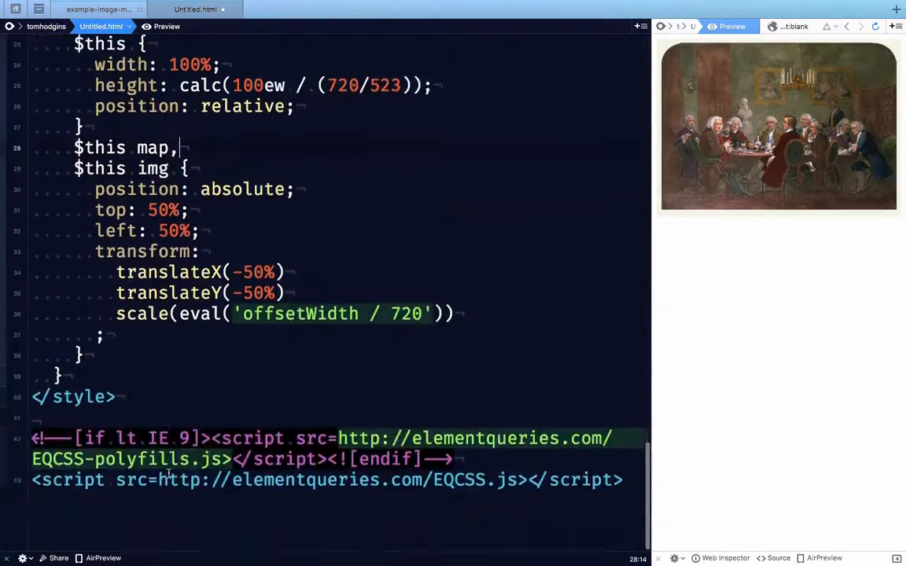
double_click(241, 247)
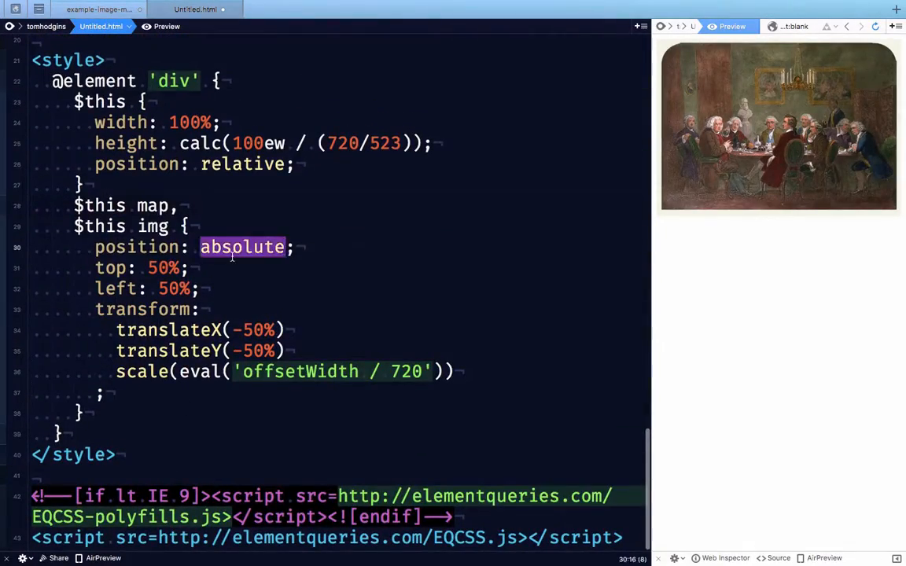
triple_click(197, 247)
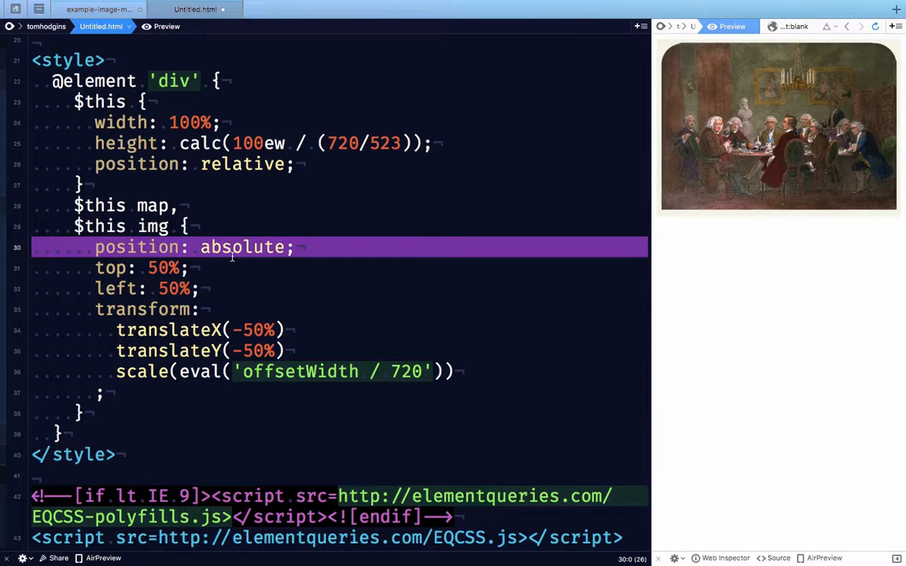
mouse_move(41, 88)
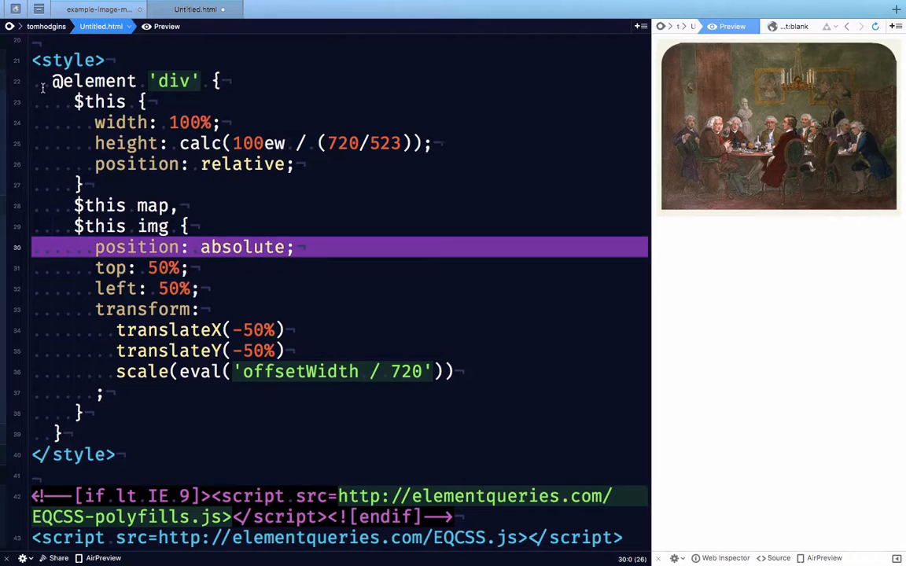